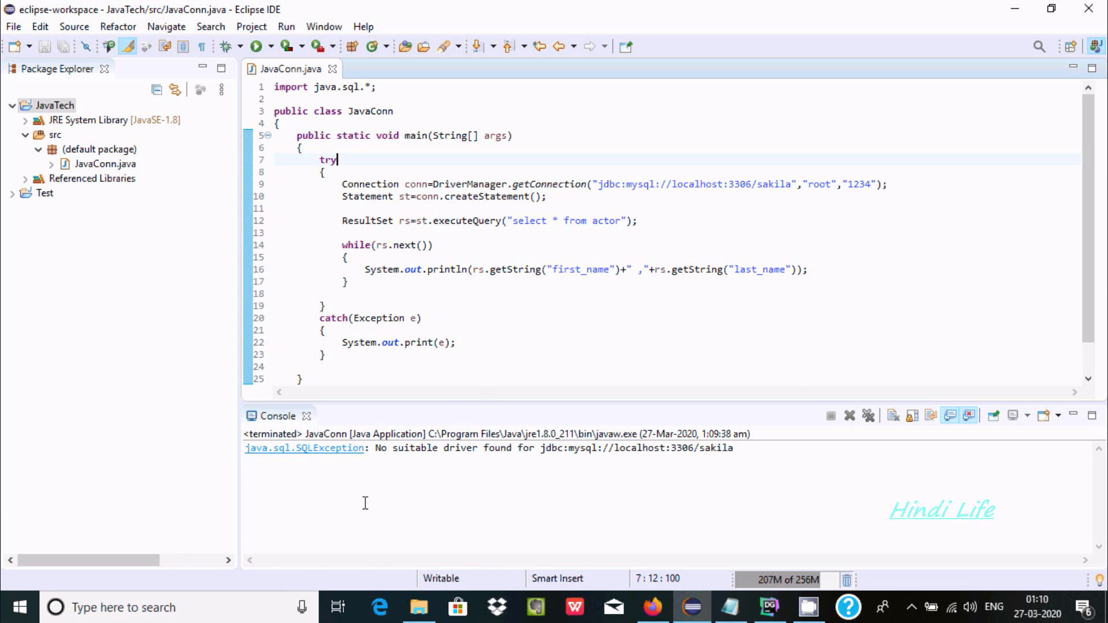
pyautogui.moveTo(519, 453)
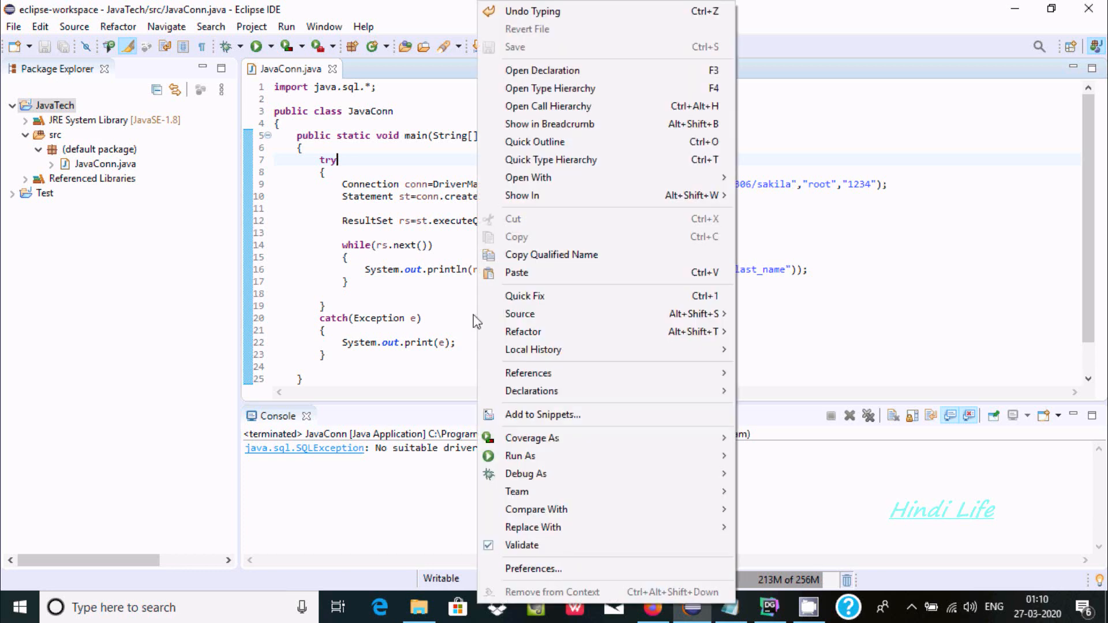
# - Rerun JavaConn, which still fails with no suitable MySQL driver, then move to the browser
pyautogui.click(661, 312)
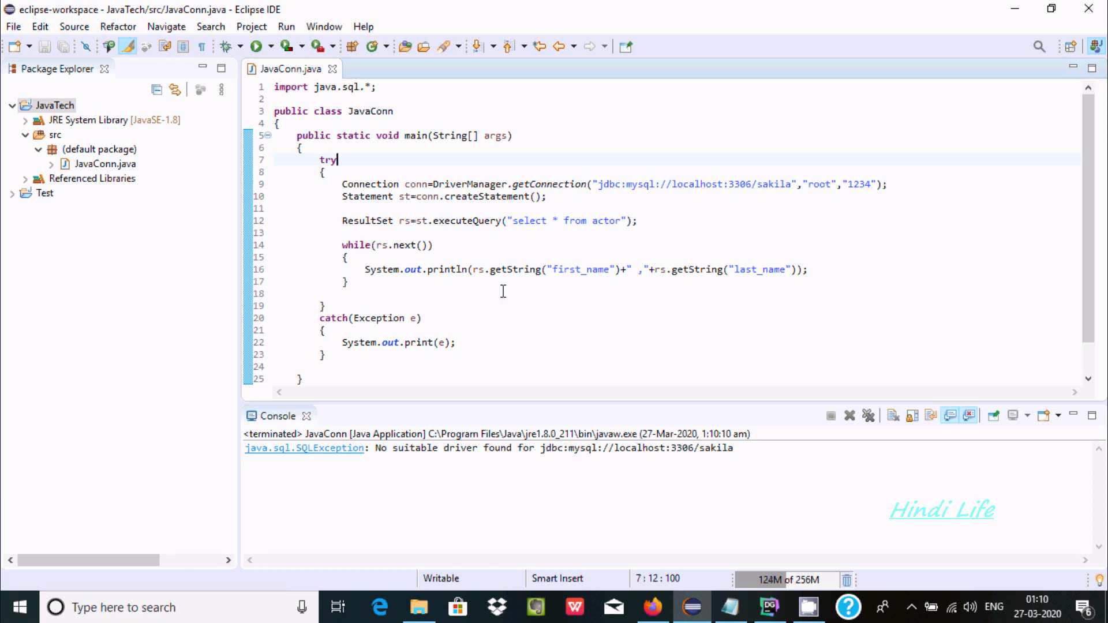
pyautogui.moveTo(551, 302)
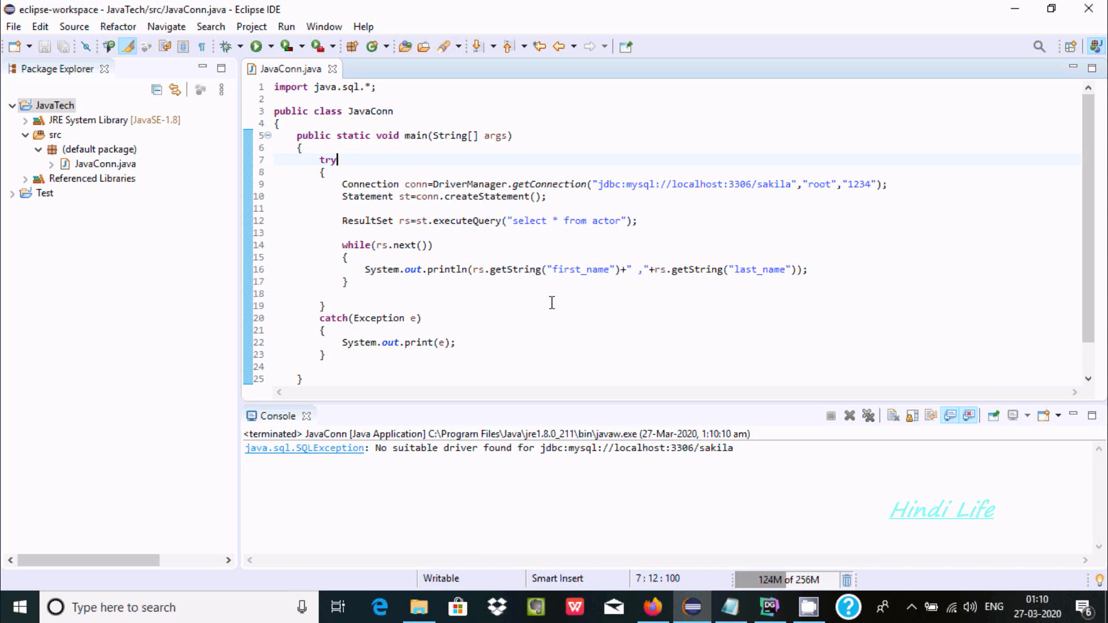
pyautogui.moveTo(485, 406)
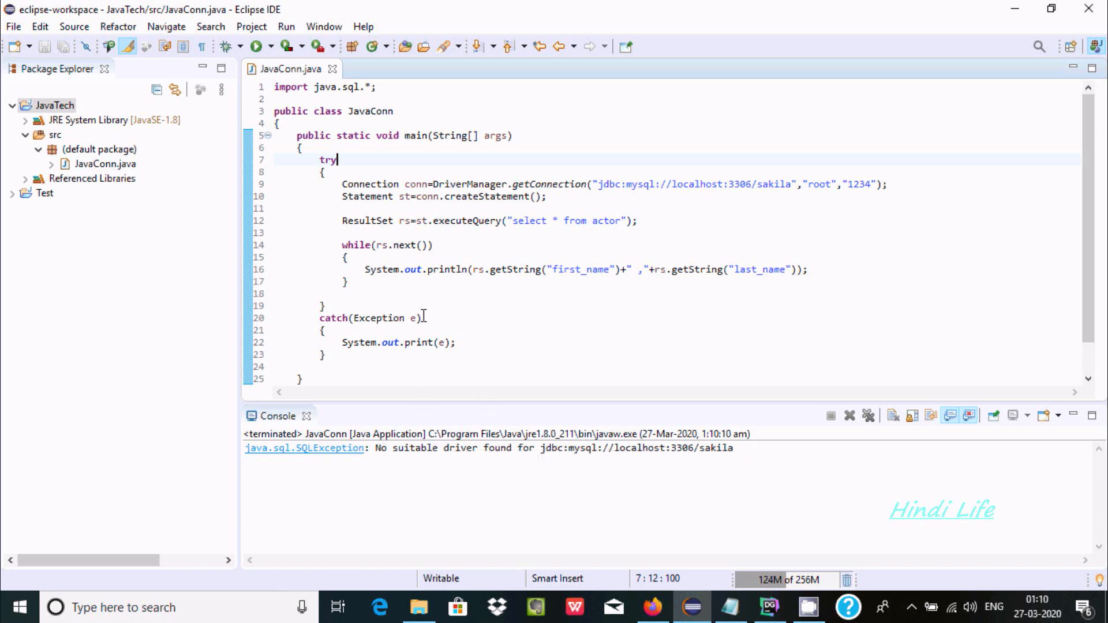
pyautogui.click(652, 607)
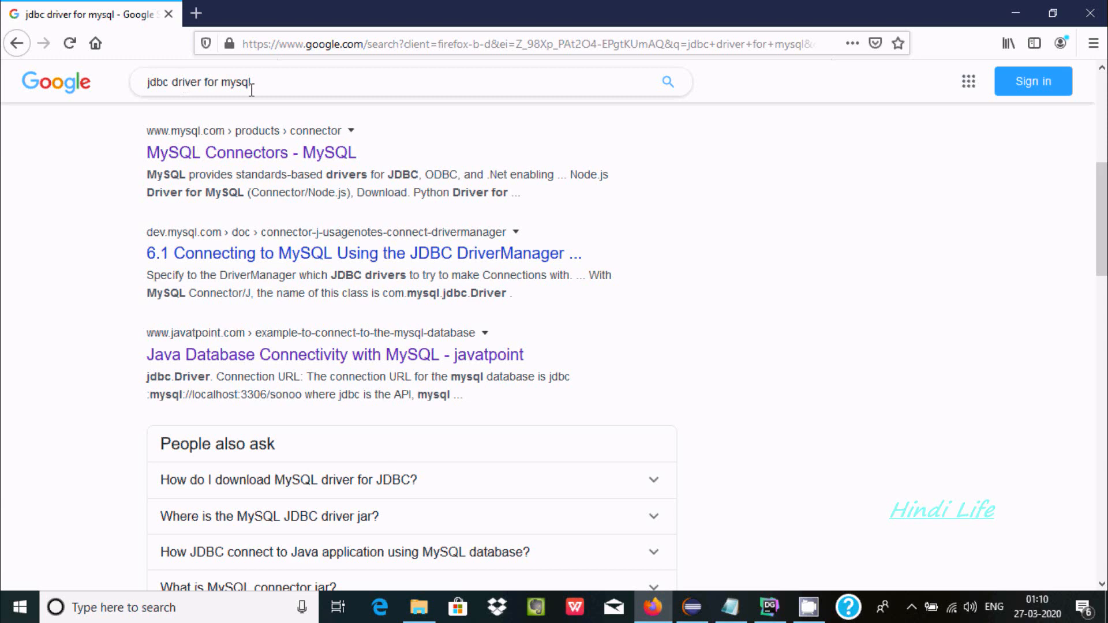
# - Open the MySQL Connector/J 8.0.19 downloads and filter them to Platform Independent
pyautogui.click(251, 152)
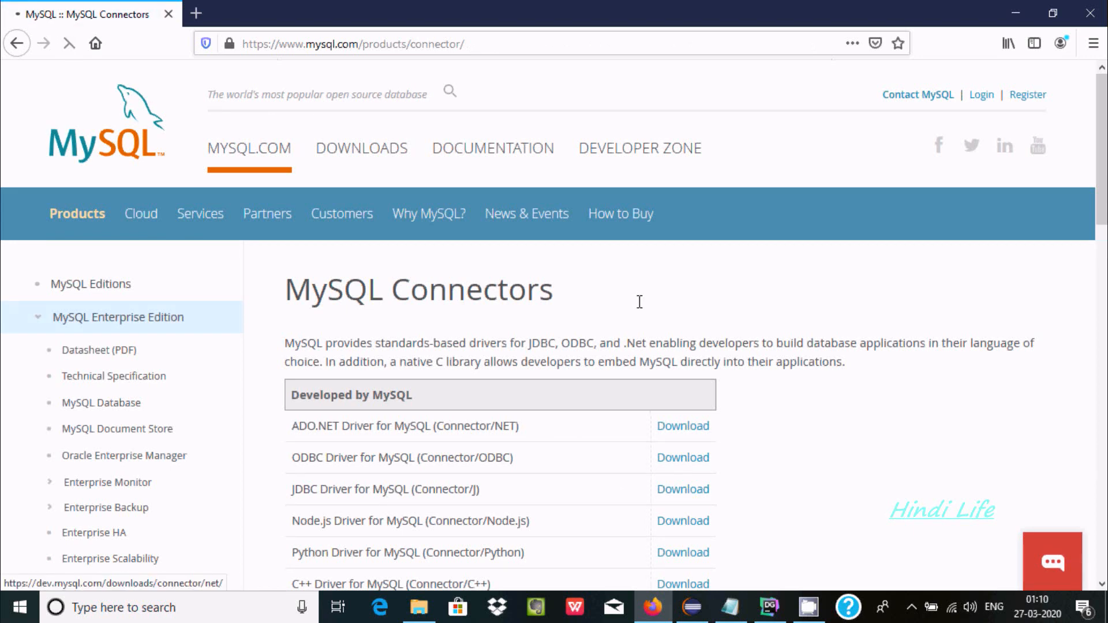
pyautogui.click(683, 489)
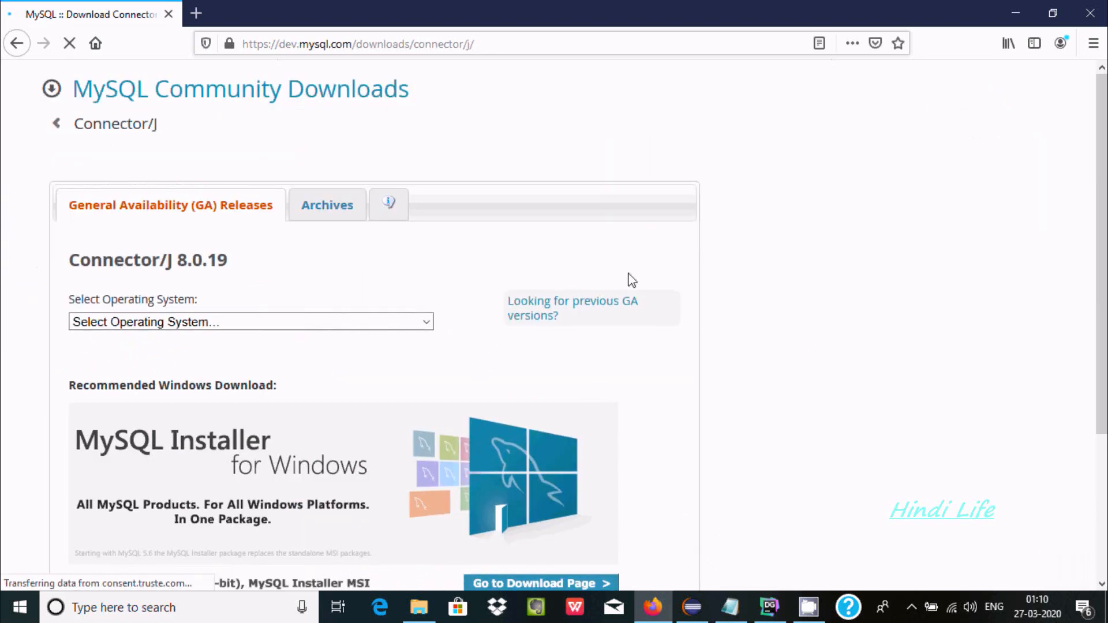
pyautogui.click(249, 321)
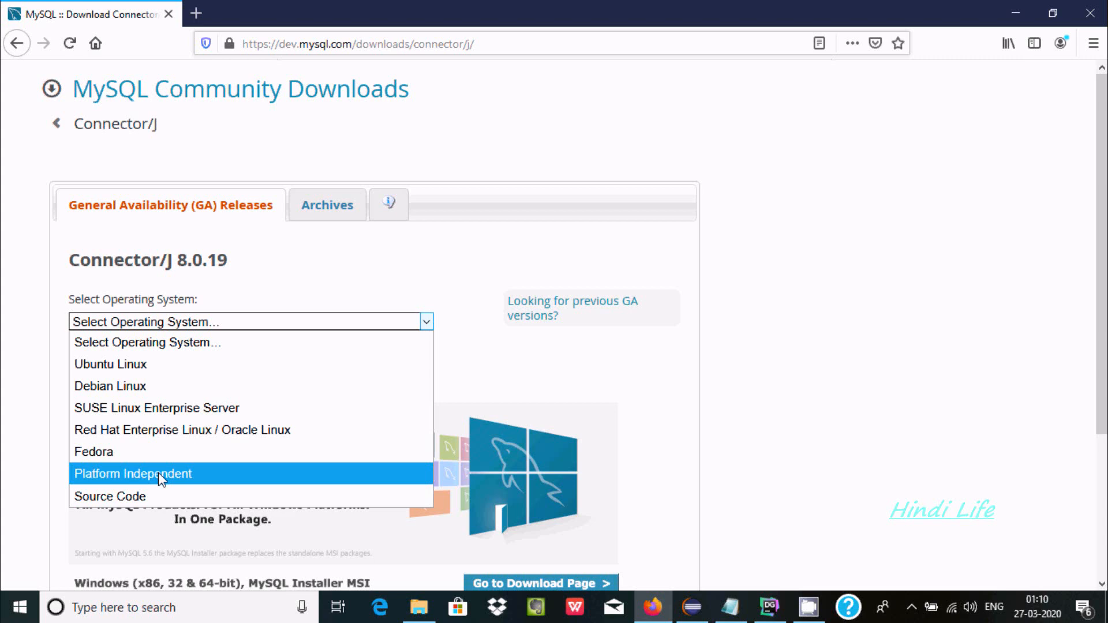
pyautogui.click(131, 473)
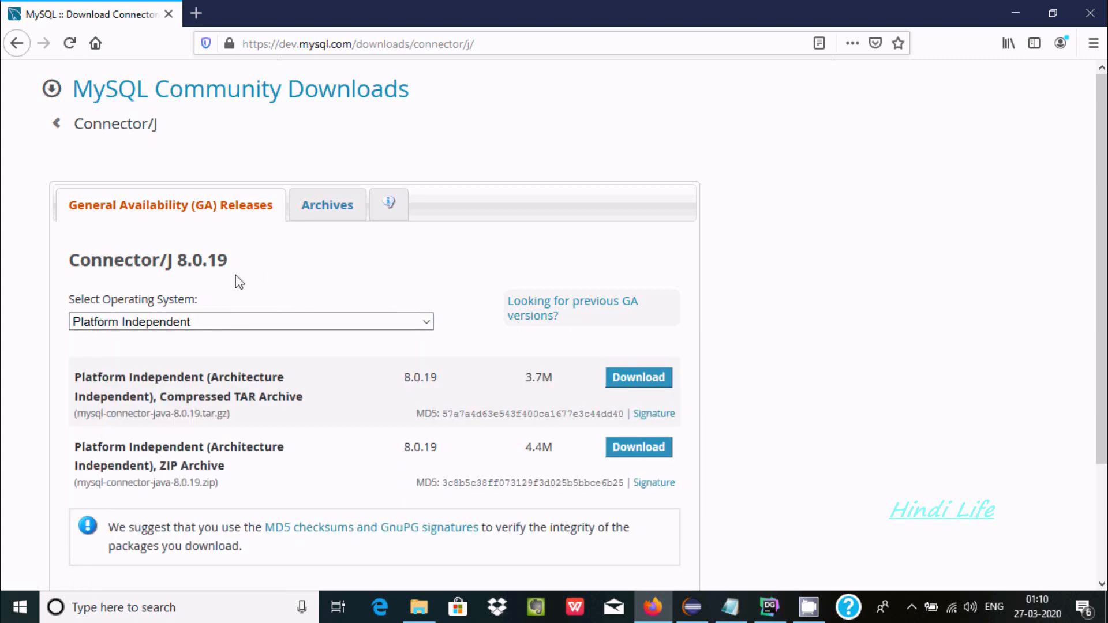
pyautogui.moveTo(157, 437)
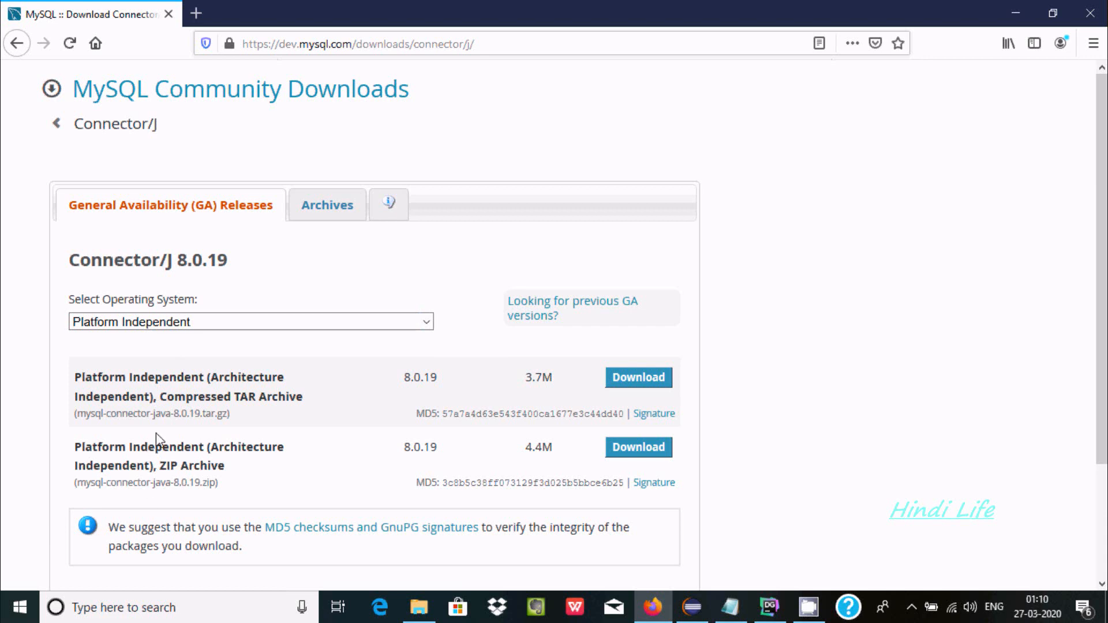
pyautogui.moveTo(636, 447)
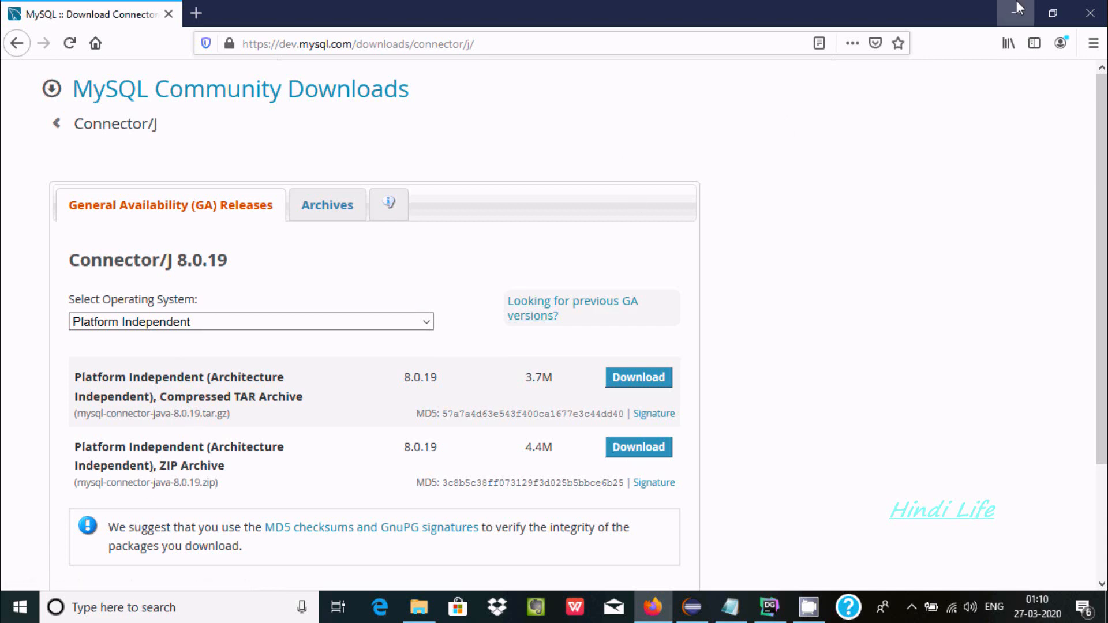
# - Check the extracted mysql-connector-java-8.0.19 jar in Downloads, then return to Eclipse
pyautogui.click(419, 607)
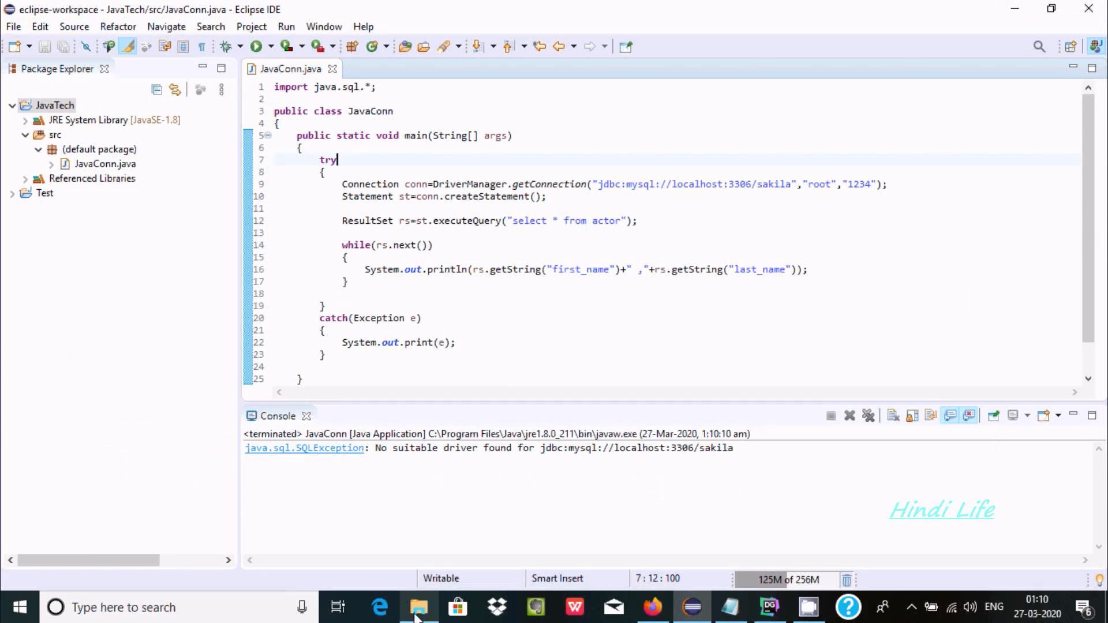
pyautogui.click(419, 607)
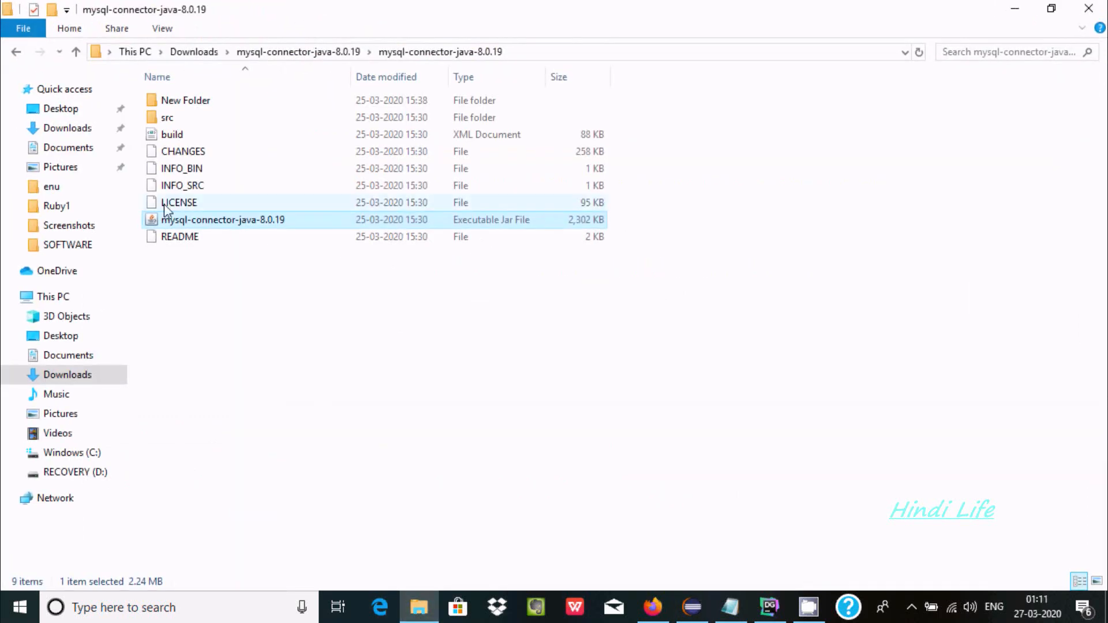
pyautogui.click(16, 51)
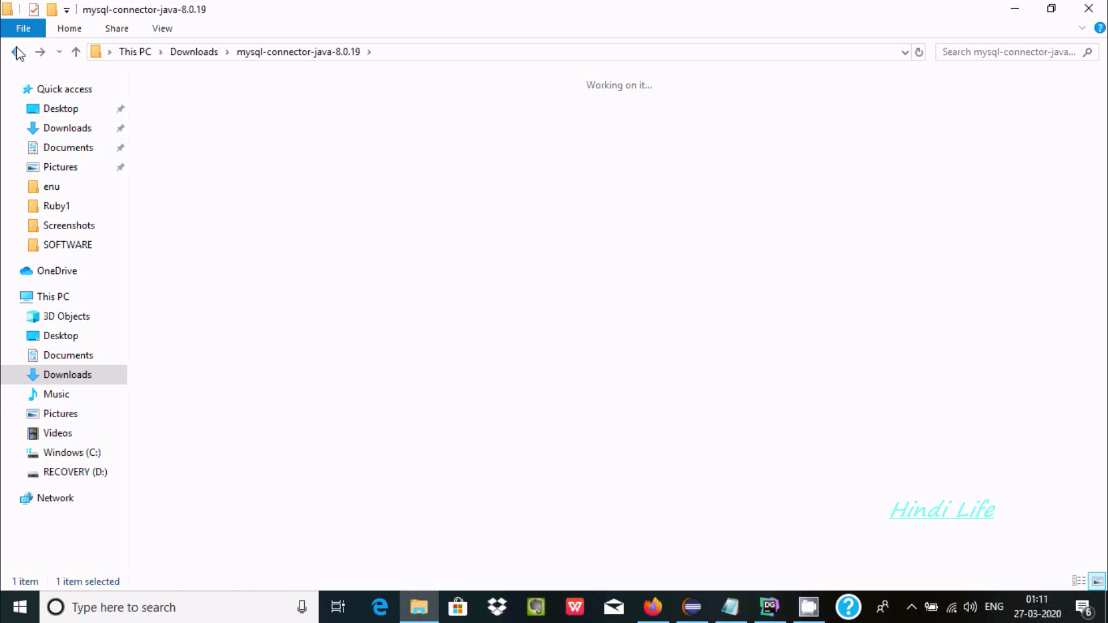
pyautogui.click(17, 51)
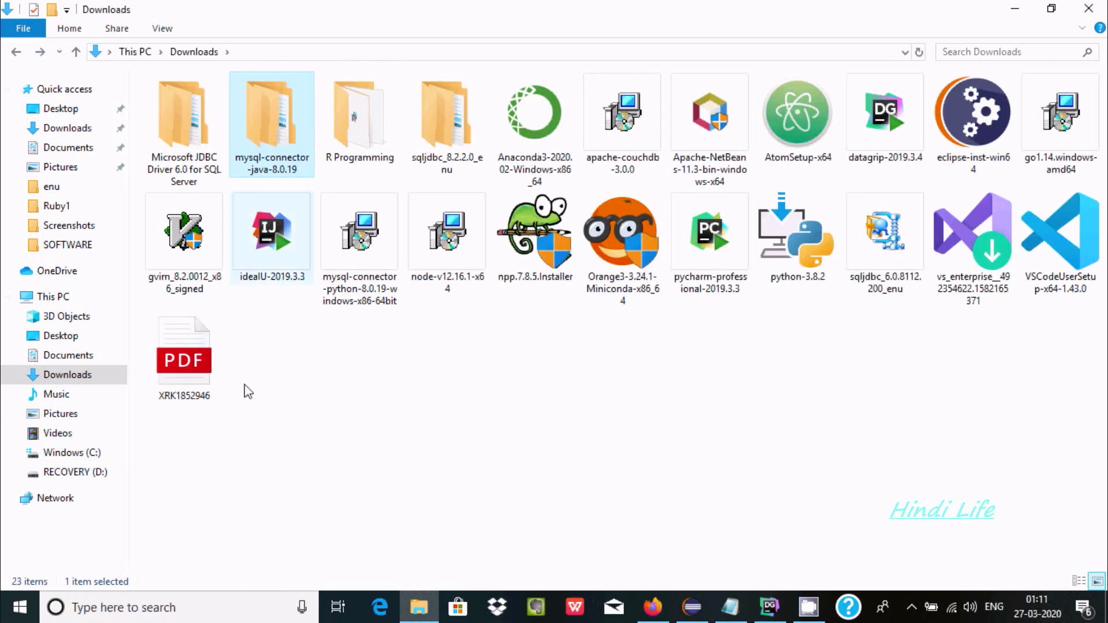
pyautogui.click(692, 608)
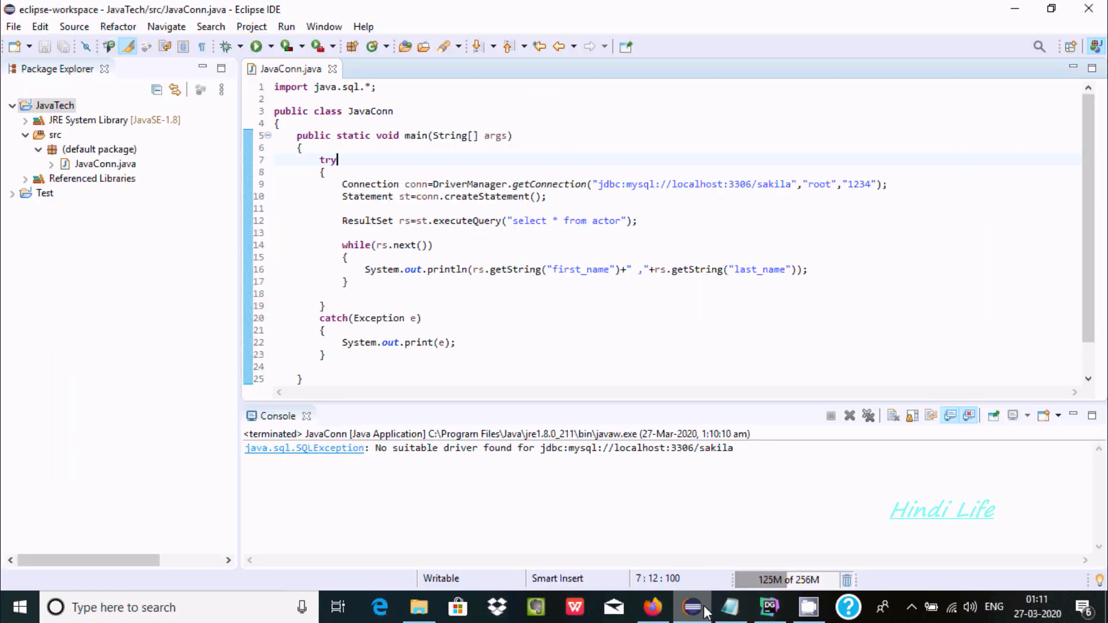
# - Add the external mysql-connector-java-8.0.19 jar to the JavaTech project's build path
pyautogui.click(53, 105)
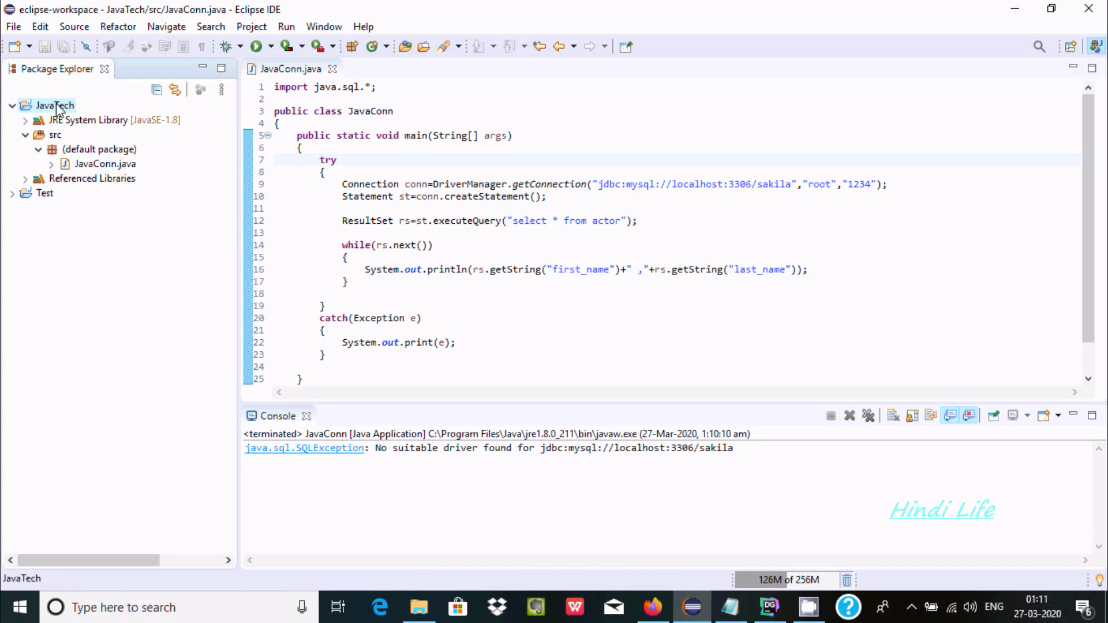
pyautogui.rightClick(48, 106)
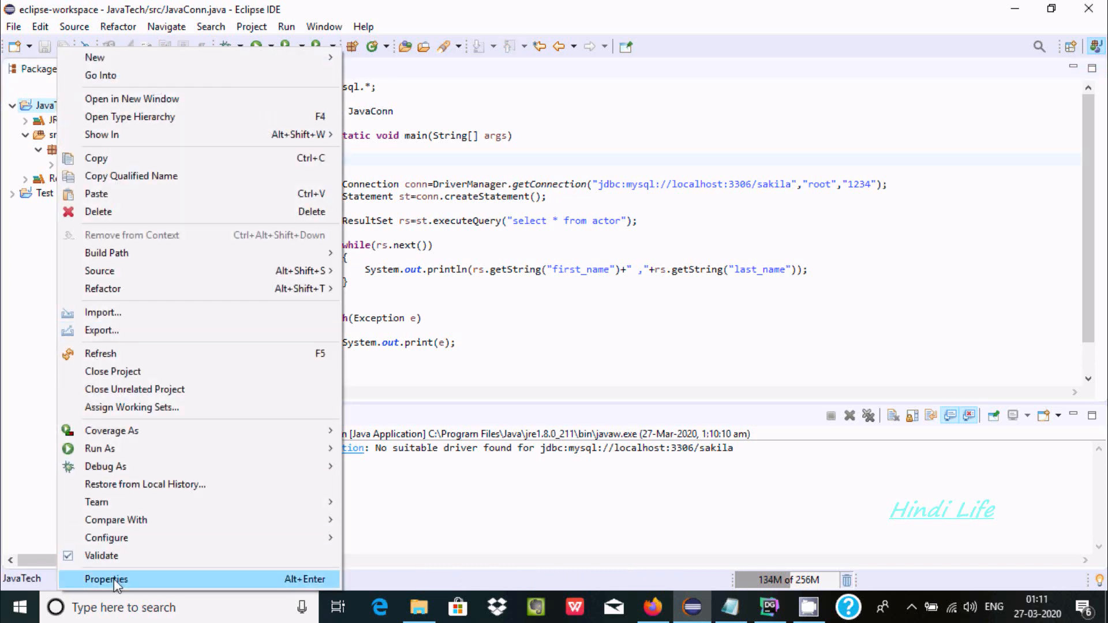
pyautogui.click(105, 579)
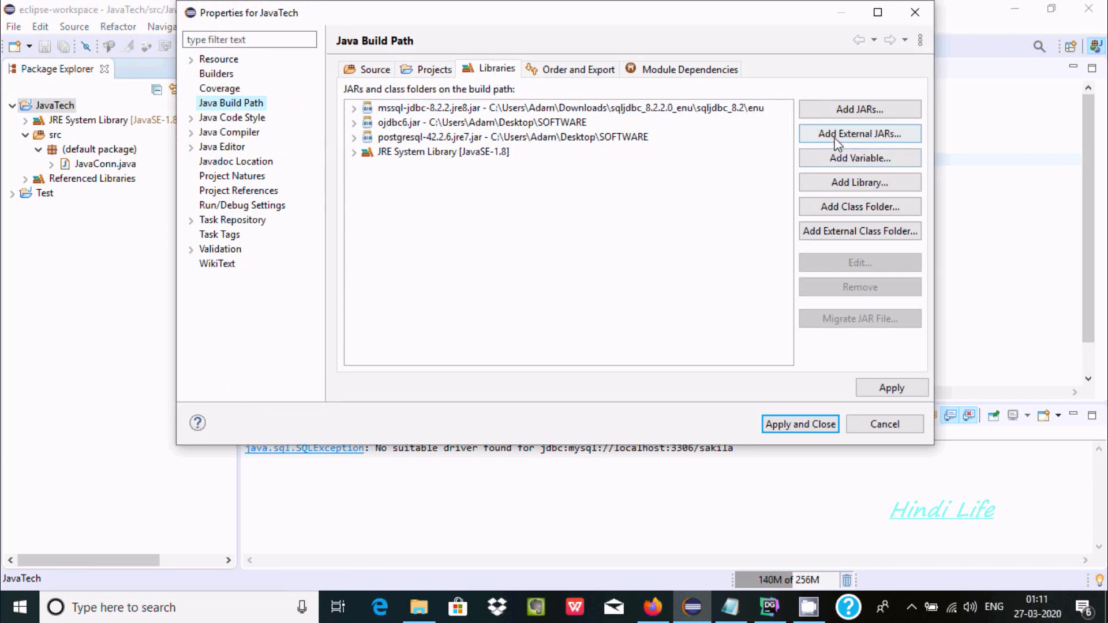
pyautogui.click(860, 135)
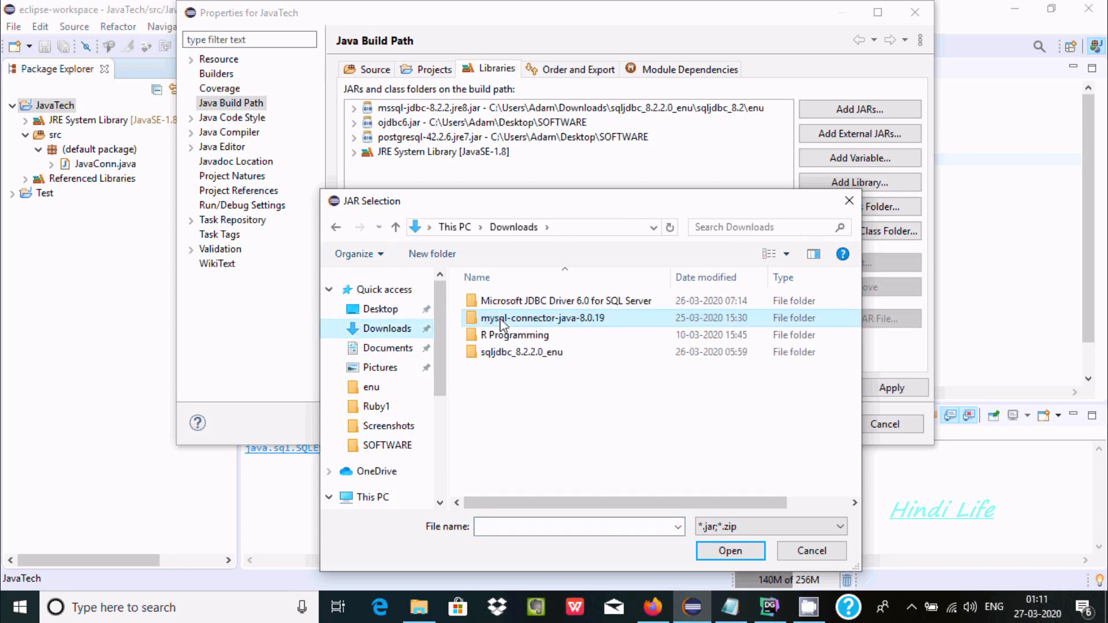
pyautogui.doubleClick(543, 318)
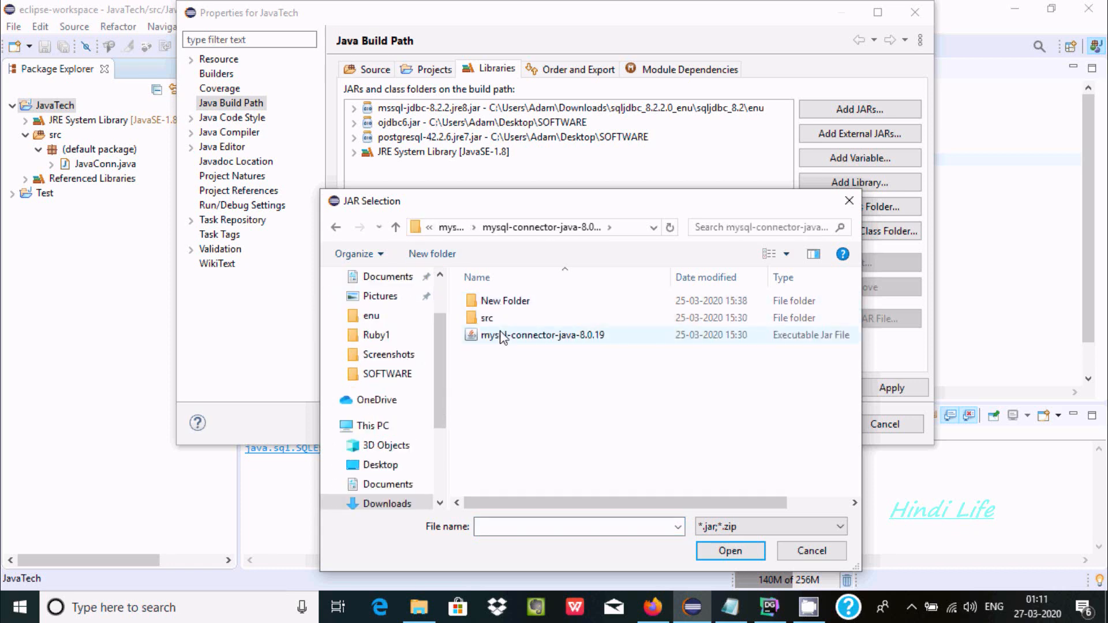
pyautogui.click(542, 335)
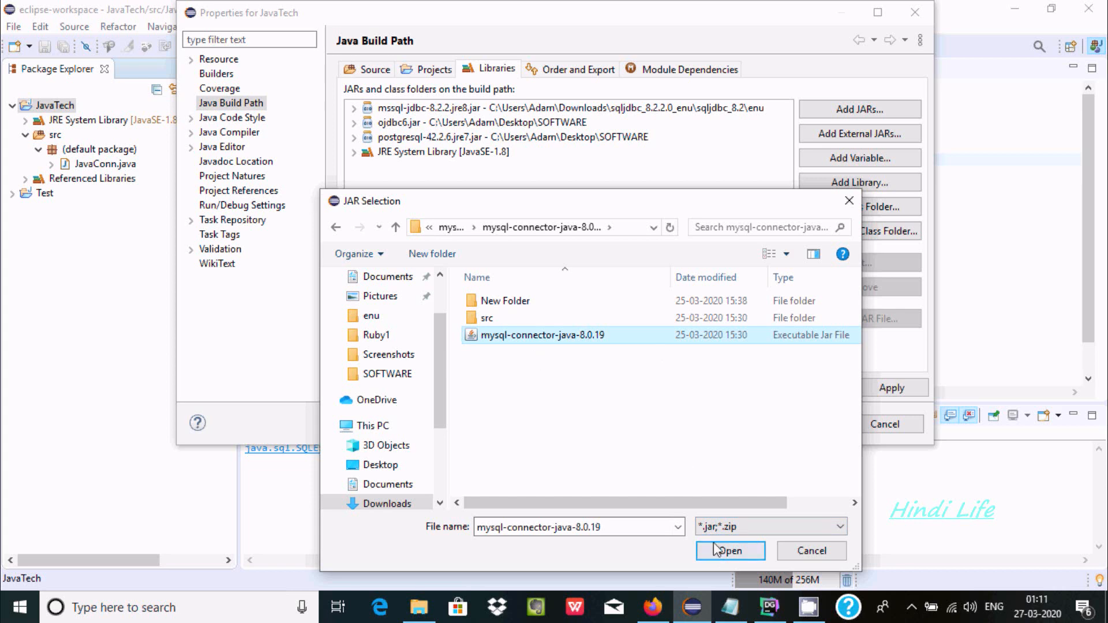
pyautogui.click(730, 550)
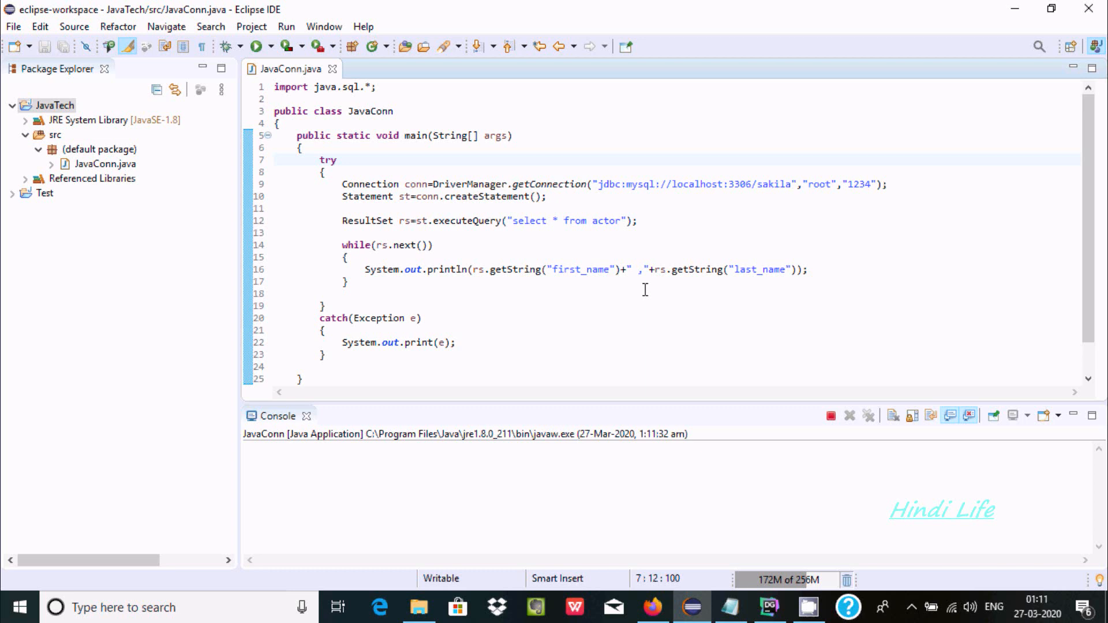
# - Change the connection user to root1 and rerun JavaConn, getting an access-denied error
pyautogui.click(258, 47)
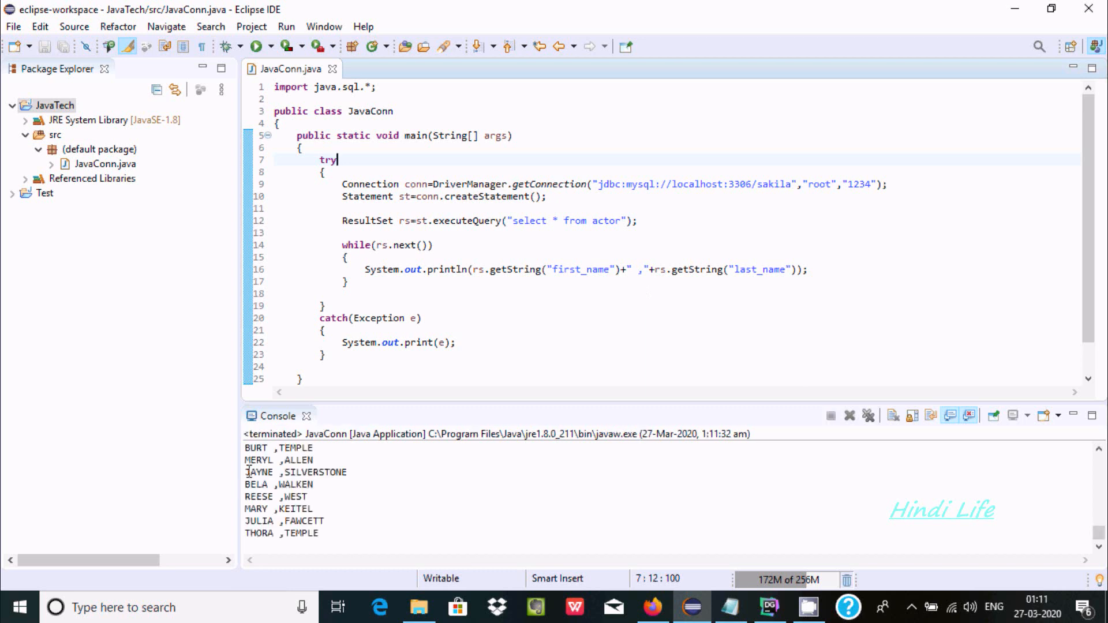
pyautogui.moveTo(325, 459)
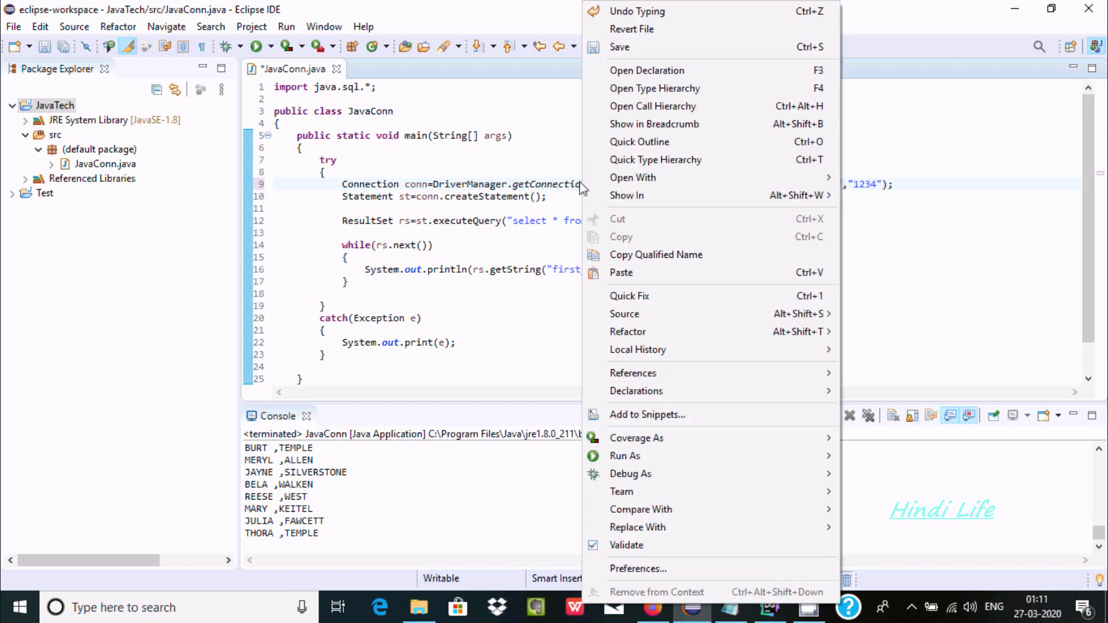
pyautogui.moveTo(624, 456)
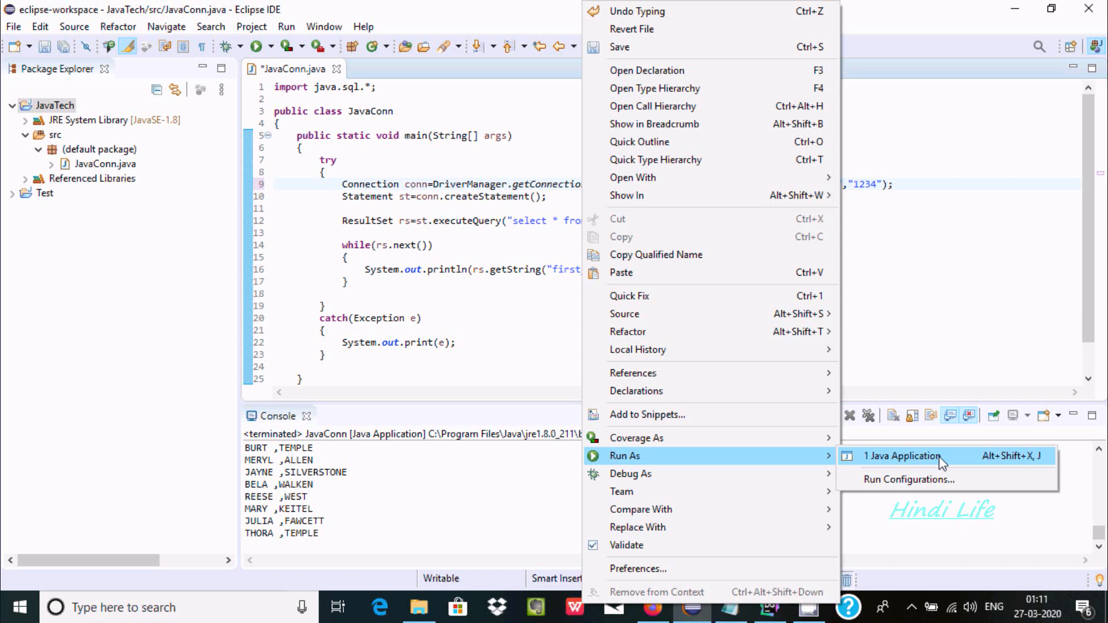
pyautogui.click(901, 456)
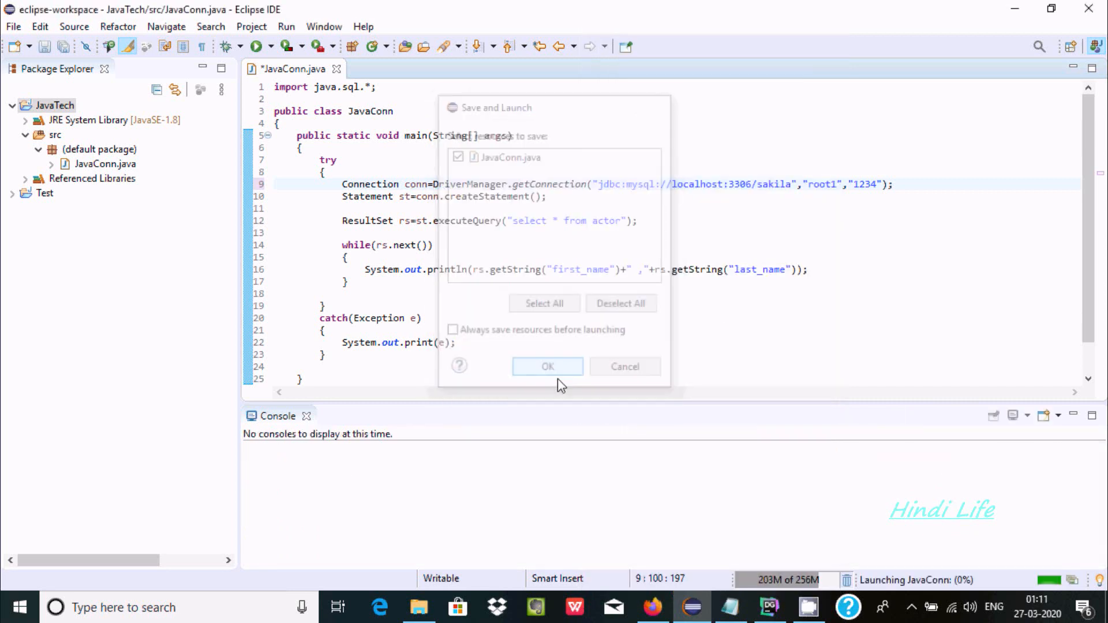
pyautogui.click(547, 366)
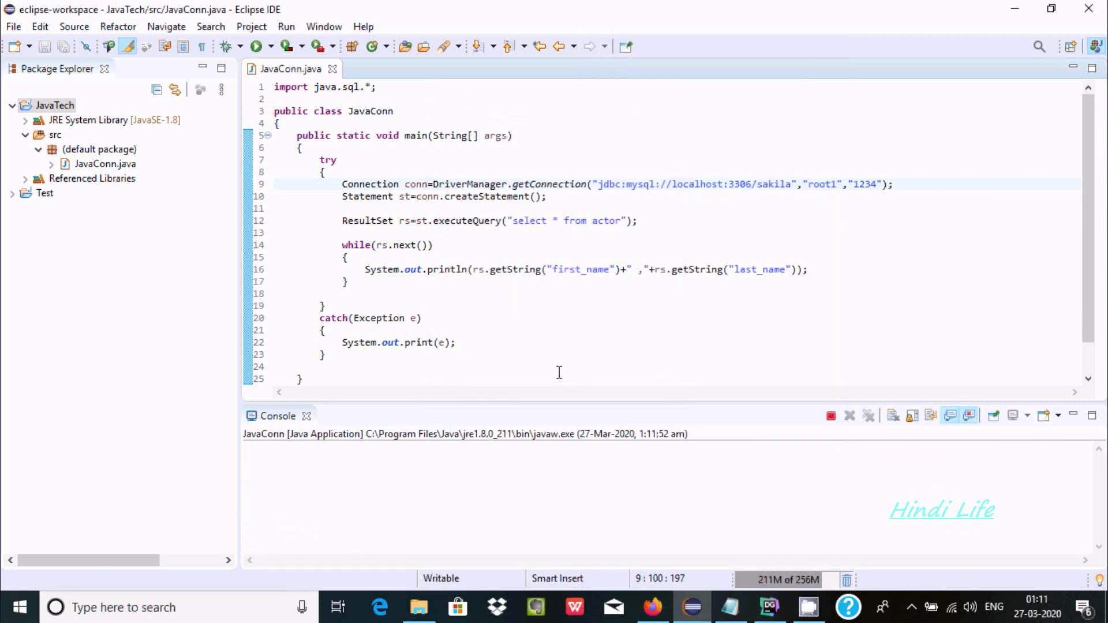
pyautogui.click(256, 46)
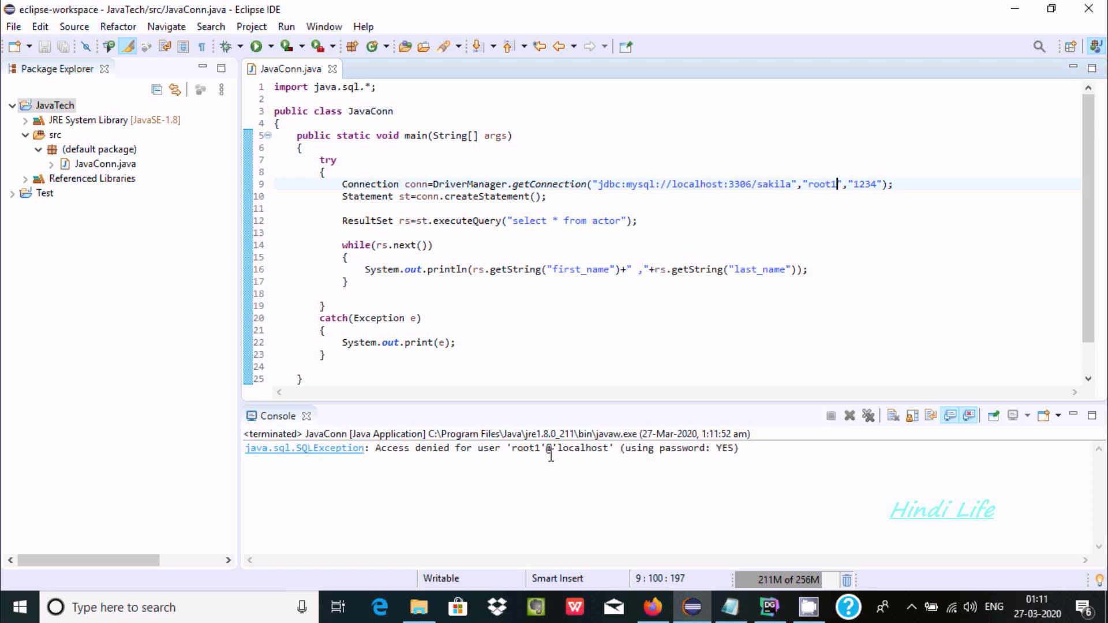
pyautogui.moveTo(613, 460)
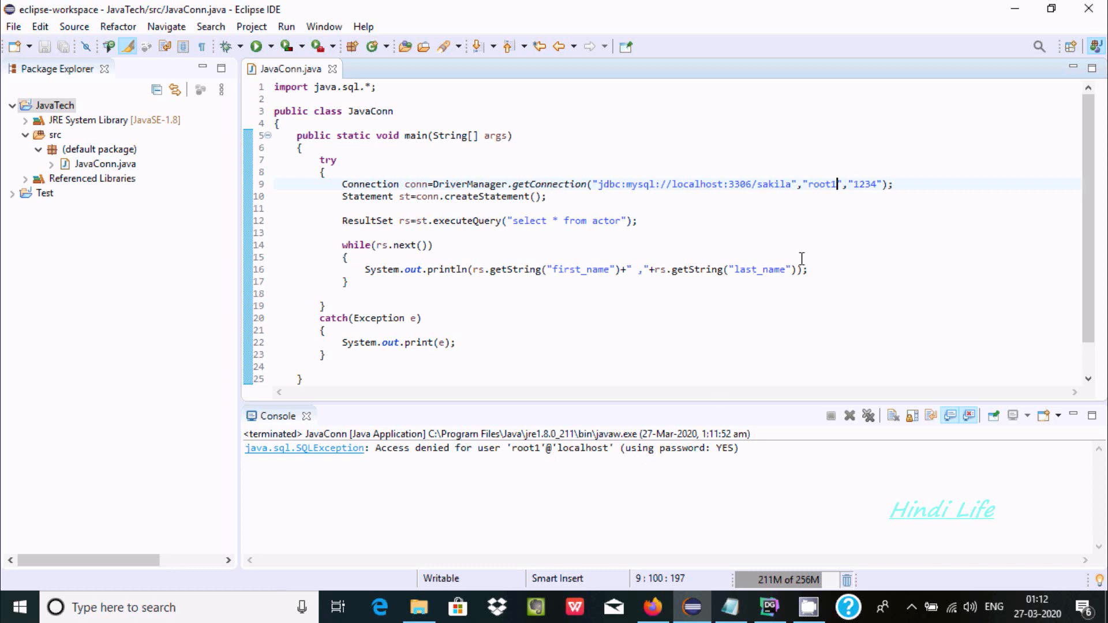
# - Remove the stray '1' from jdbc:mysql1 and rerun JavaConn to list actor names
pyautogui.press('Backspace')
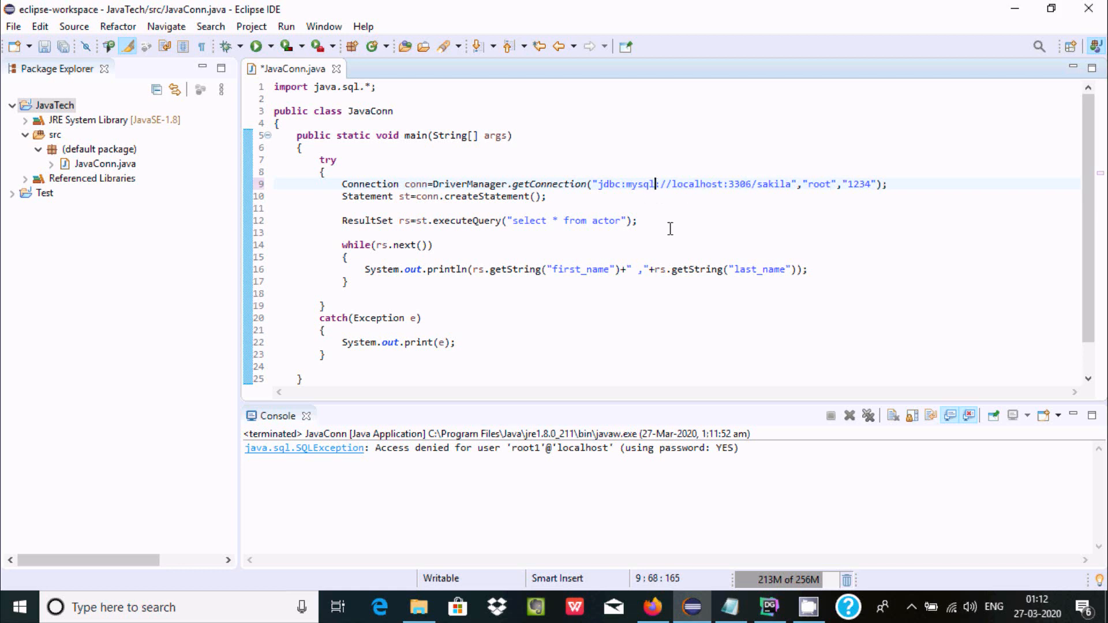
pyautogui.rightClick(669, 229)
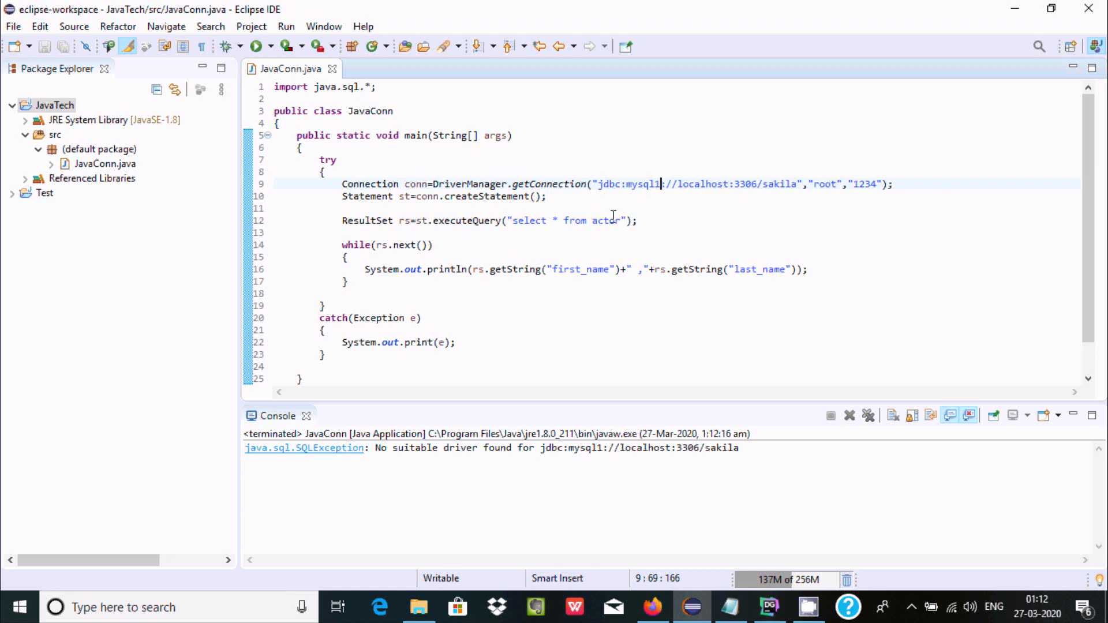
pyautogui.moveTo(602, 232)
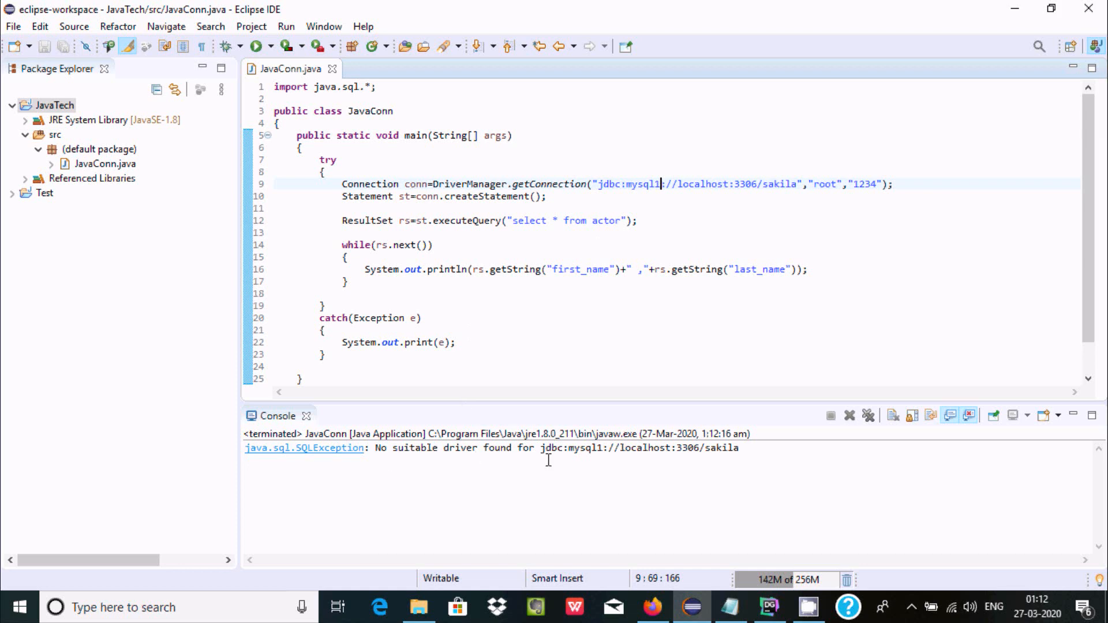
pyautogui.moveTo(653, 200)
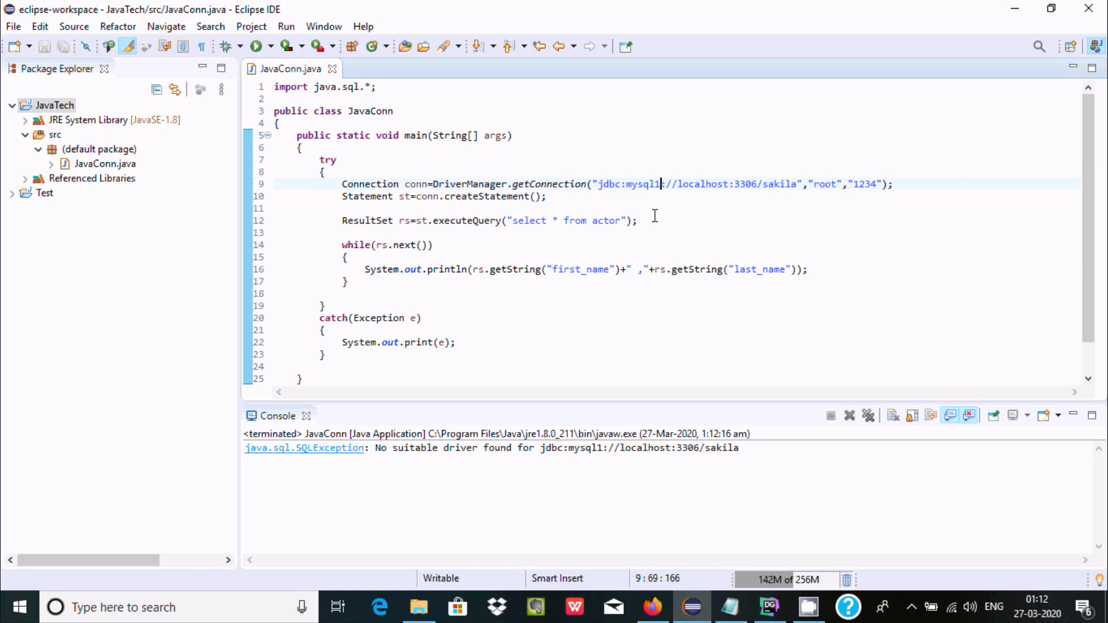
pyautogui.press('BackSpace')
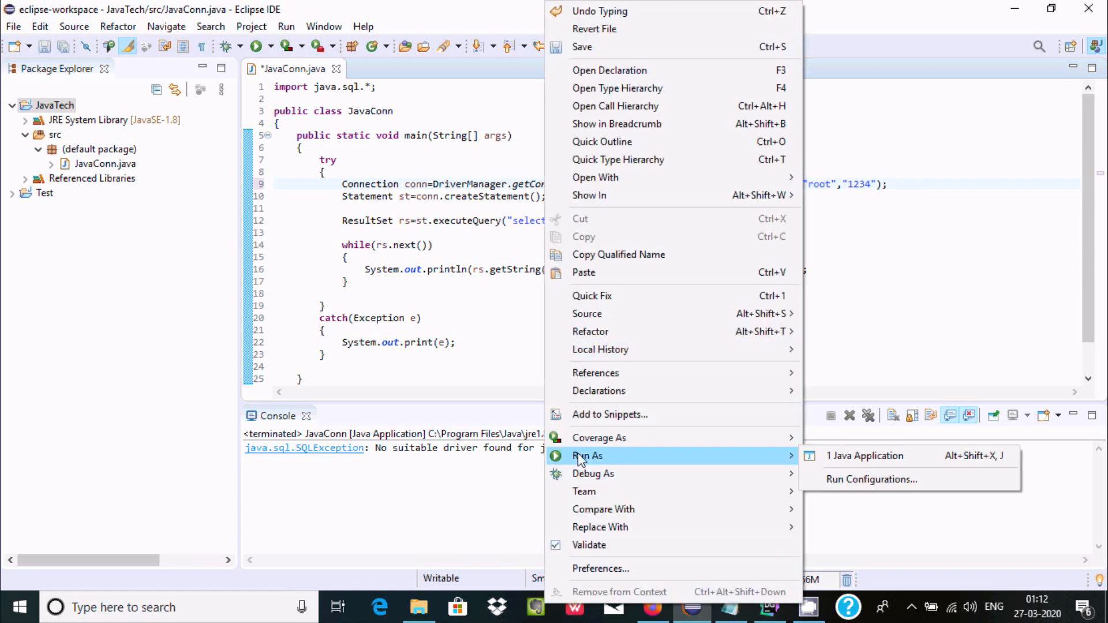
pyautogui.click(865, 456)
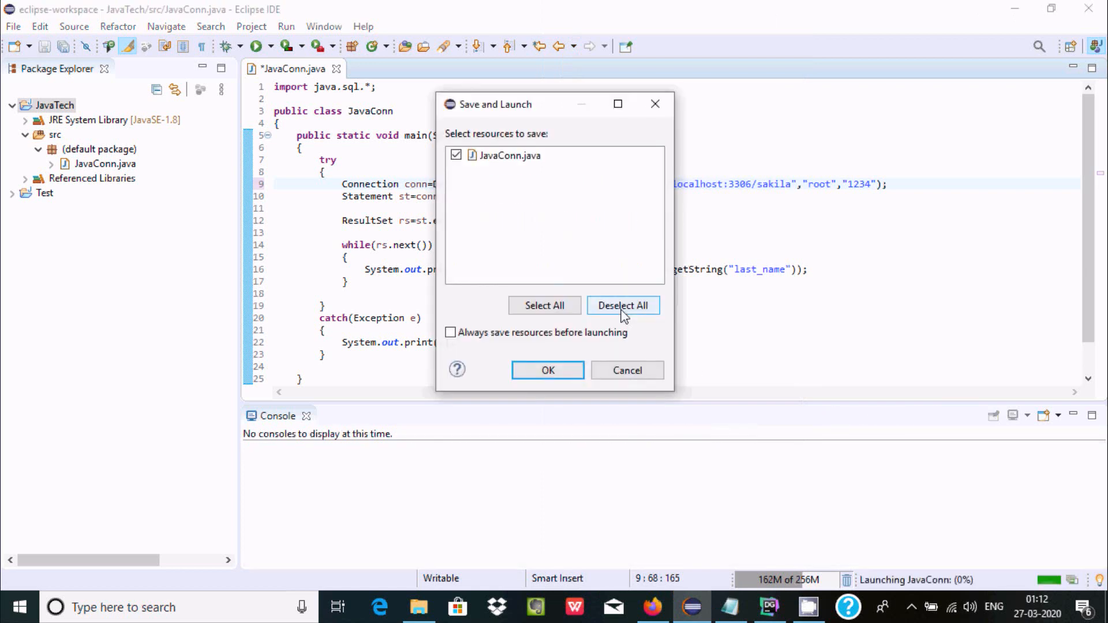
pyautogui.click(548, 370)
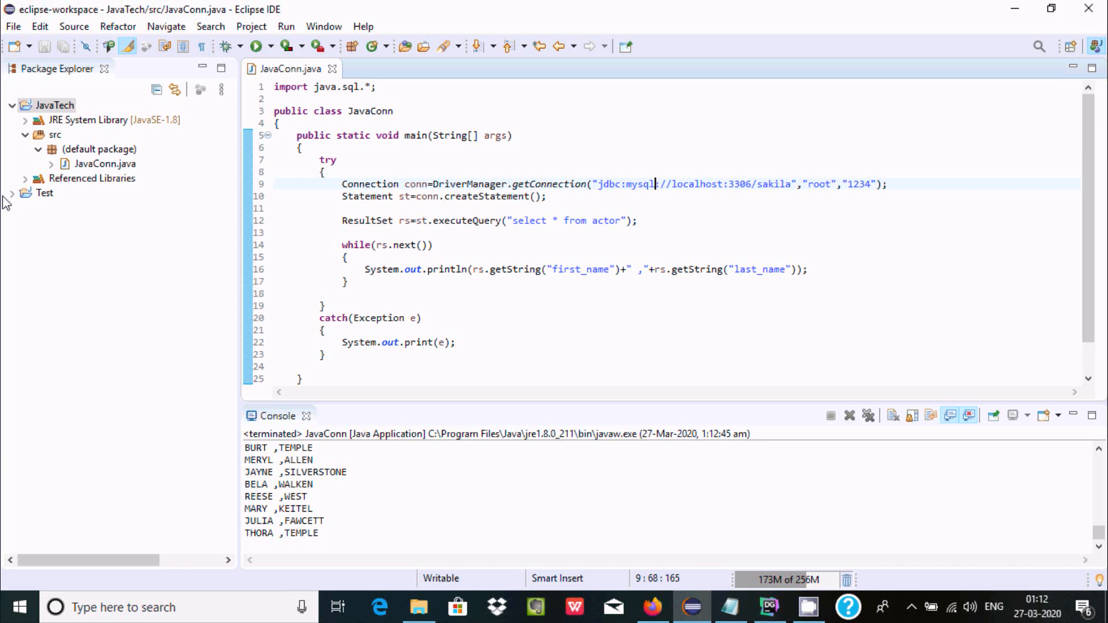
# - Run First.java, then misspell the host as localhos1t and rerun it
pyautogui.doubleClick(91, 252)
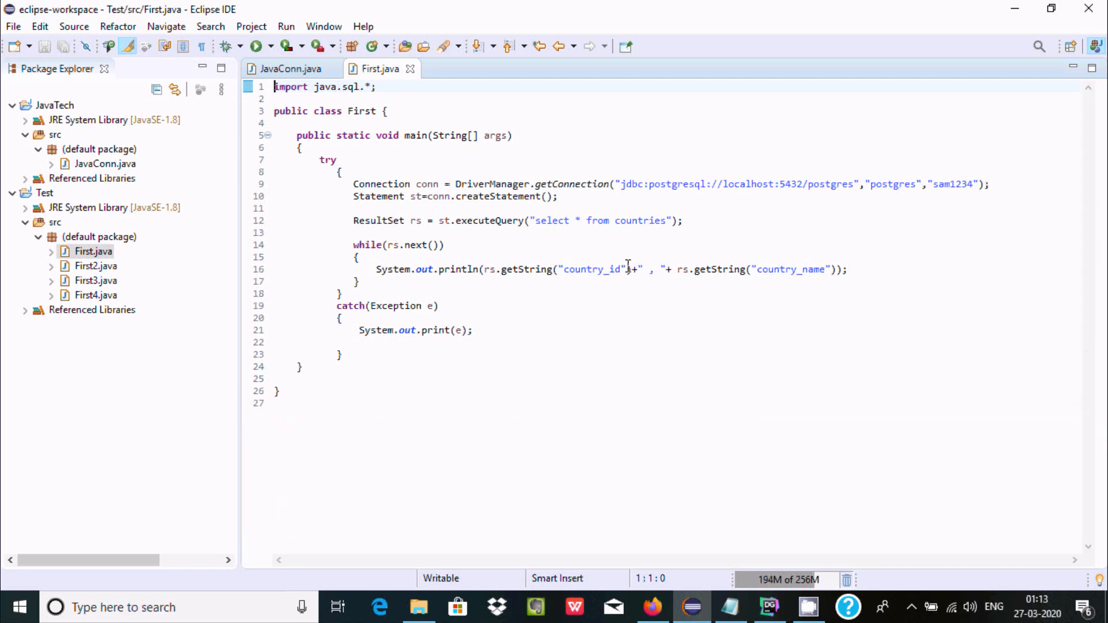
pyautogui.rightClick(627, 269)
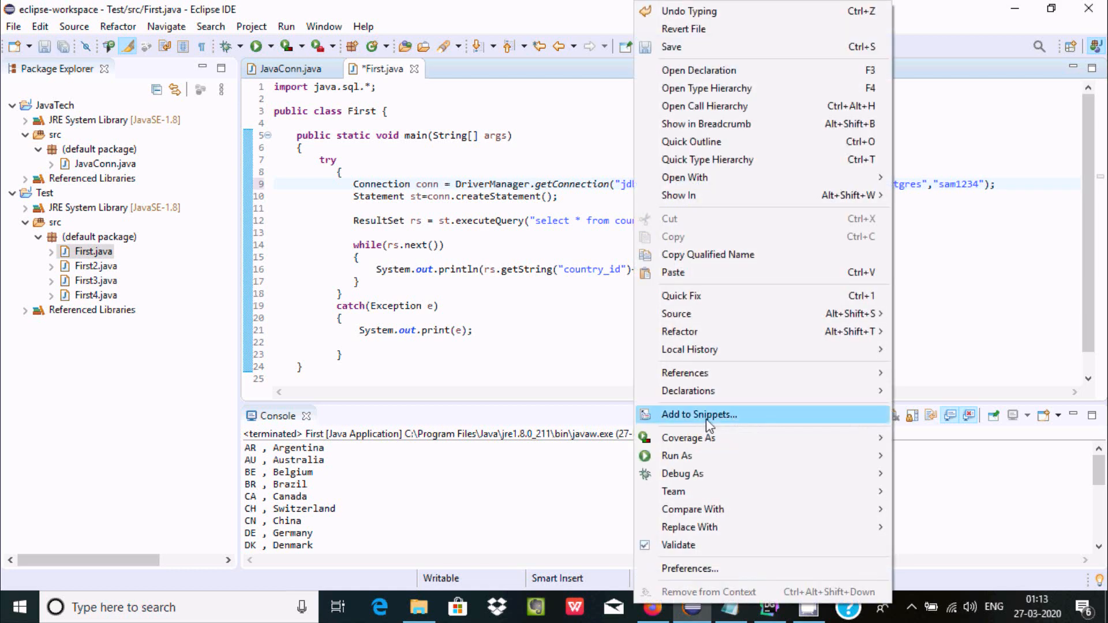
pyautogui.moveTo(676, 456)
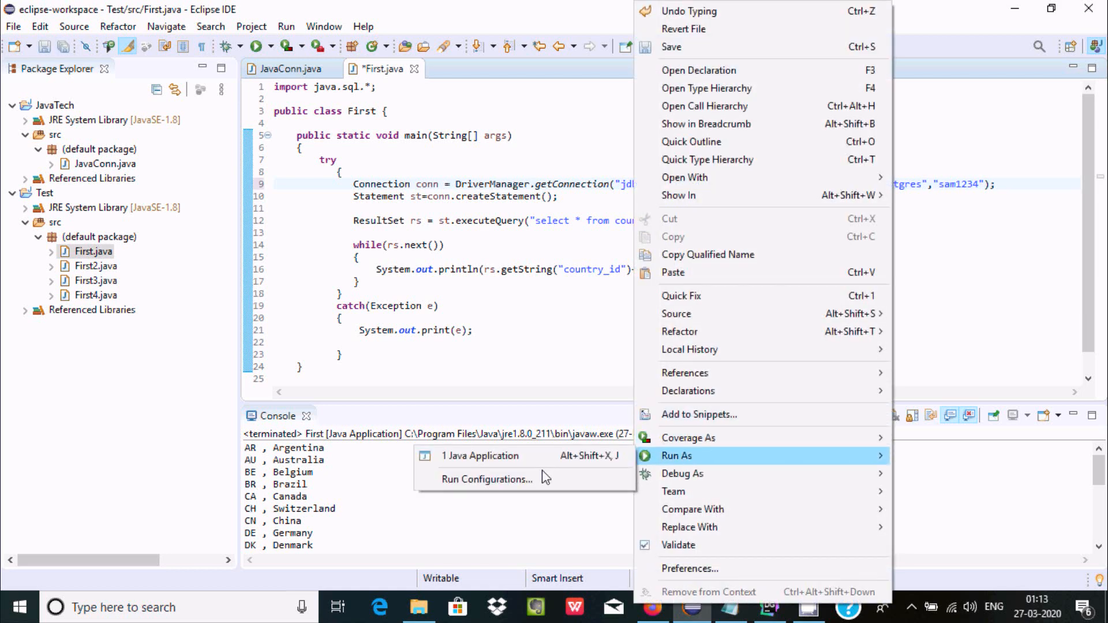
pyautogui.click(480, 456)
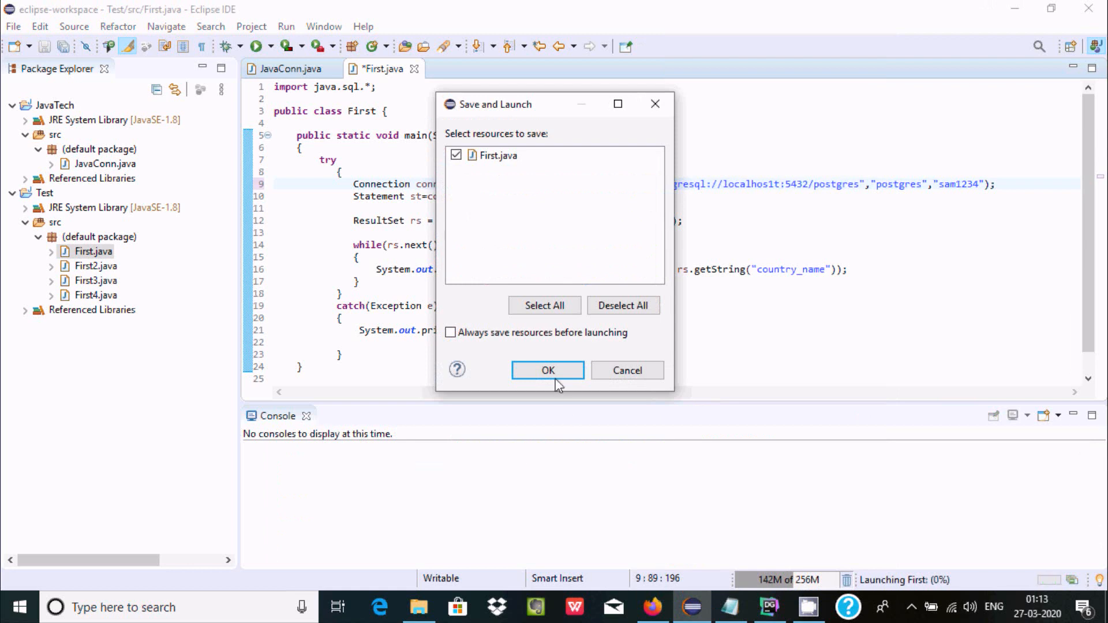
pyautogui.click(547, 369)
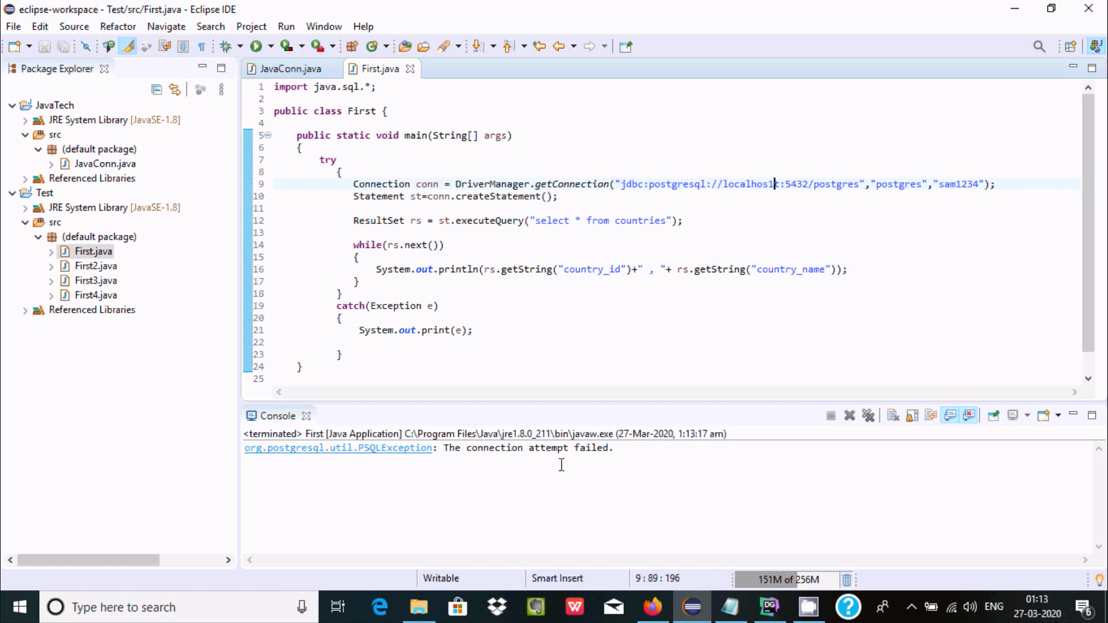
# - Restore localhost, change the prefix to jdbc1, and rerun First.java
pyautogui.press('Backspace')
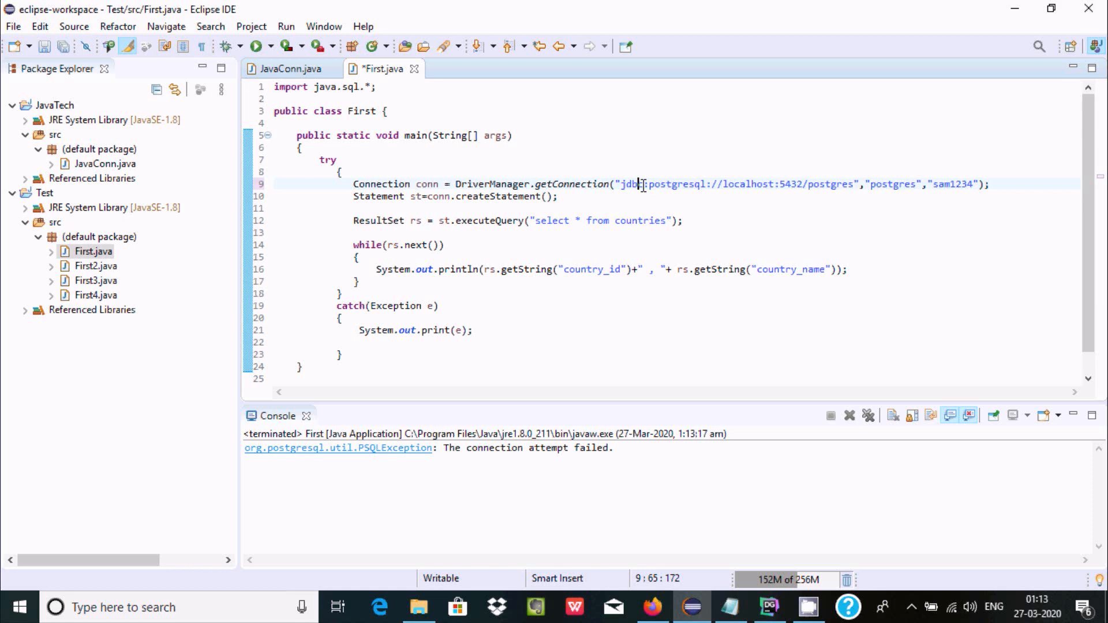
pyautogui.write('c1')
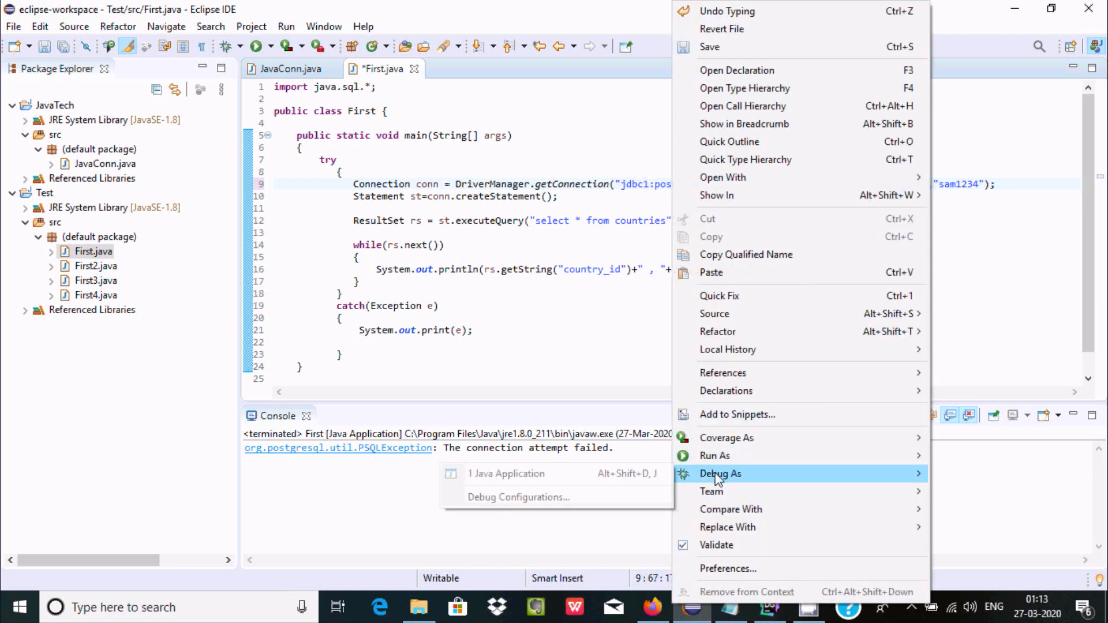
pyautogui.moveTo(714, 456)
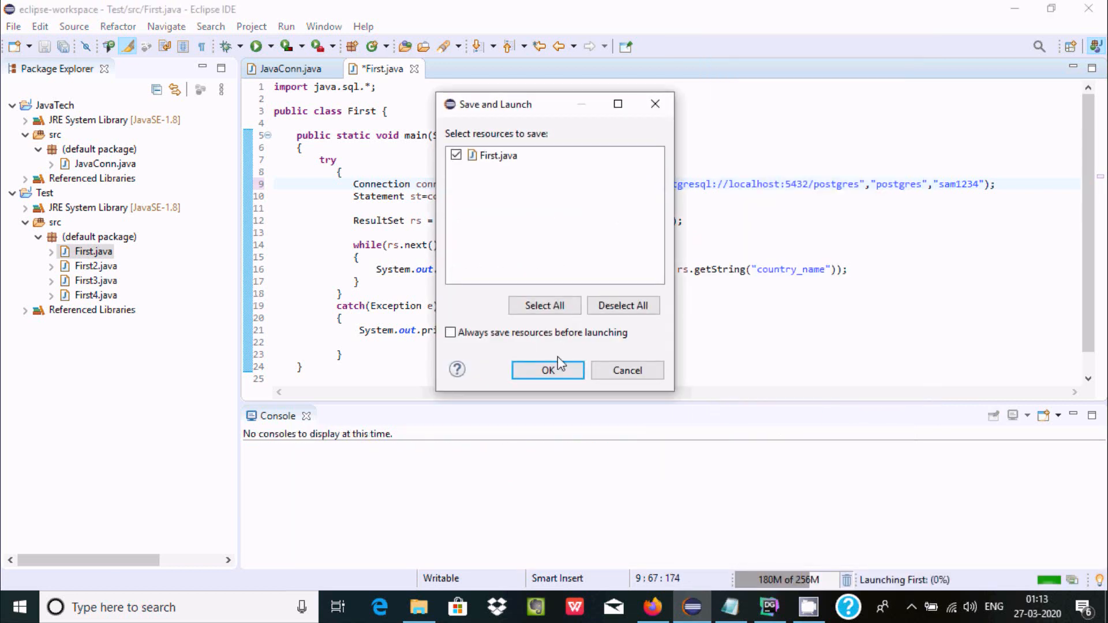
pyautogui.click(548, 370)
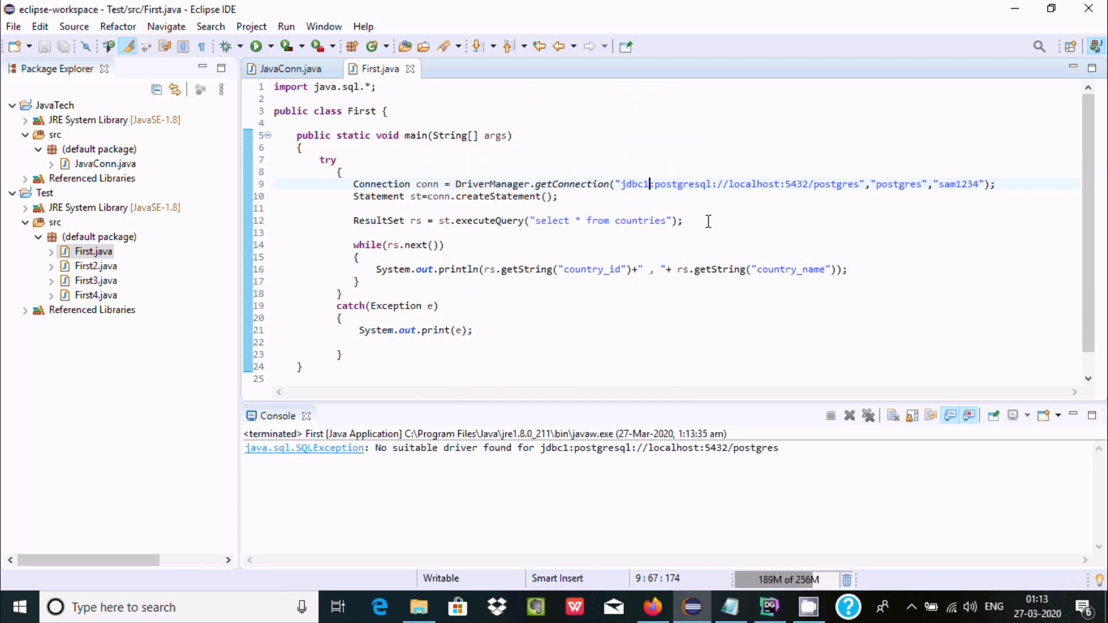
pyautogui.press('Backspace')
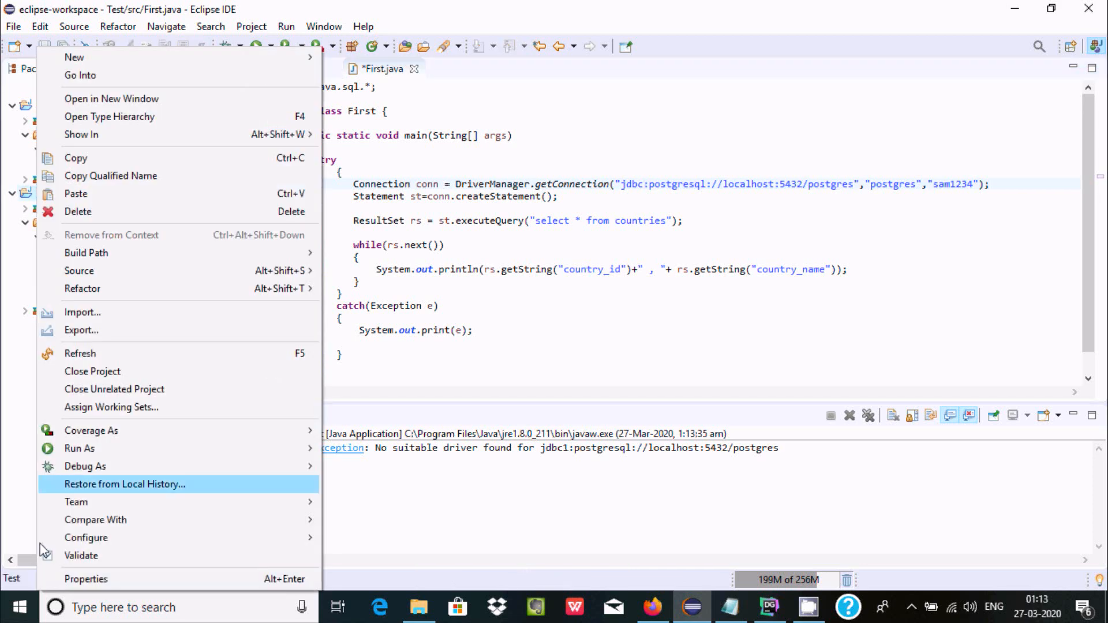
# - Remove the postgresql-42.2.6 jar from Test's build path and rerun First.java
pyautogui.click(85, 579)
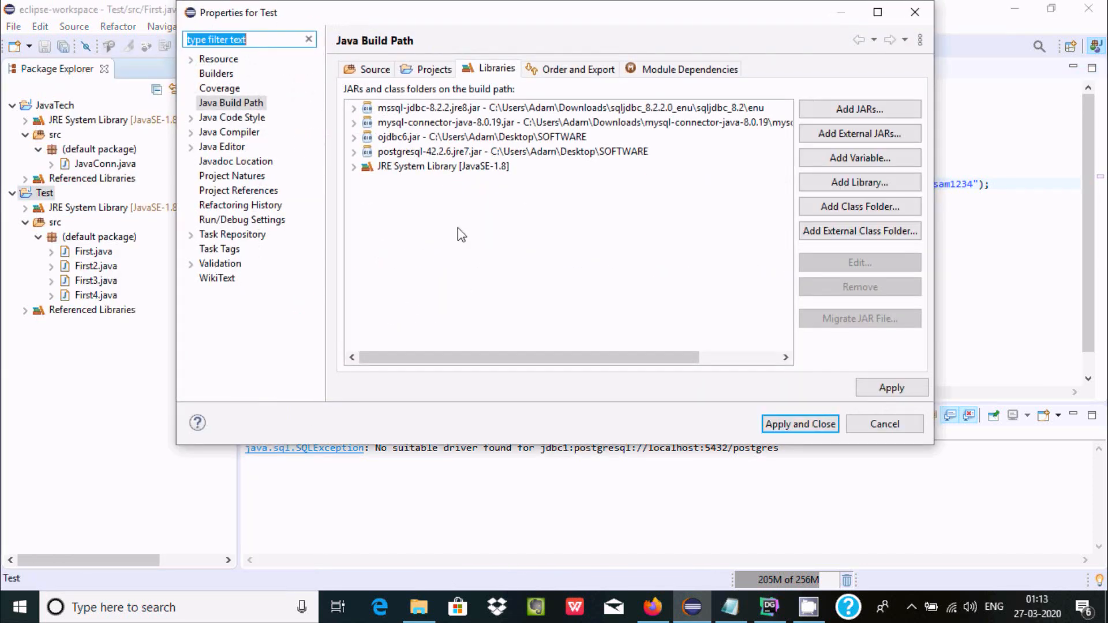
pyautogui.click(511, 151)
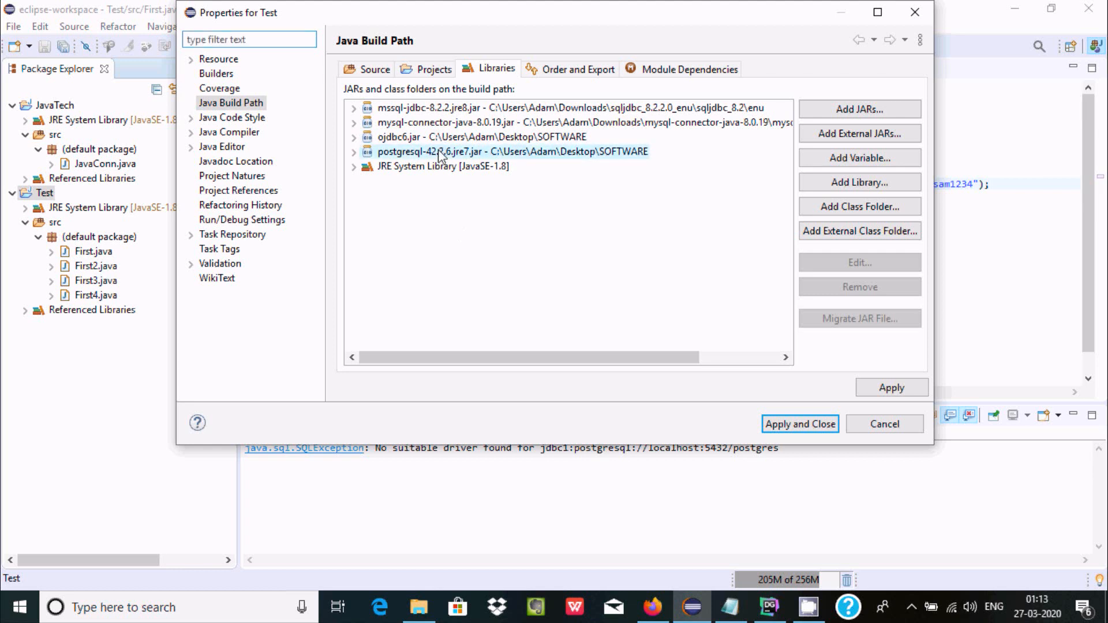
pyautogui.click(510, 151)
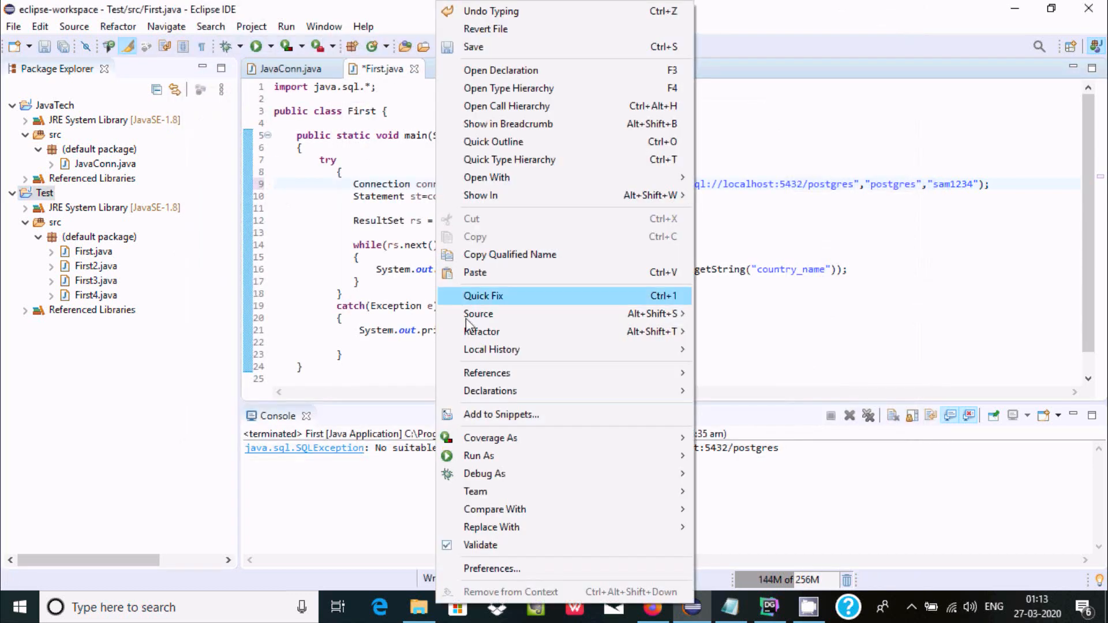
pyautogui.moveTo(485, 473)
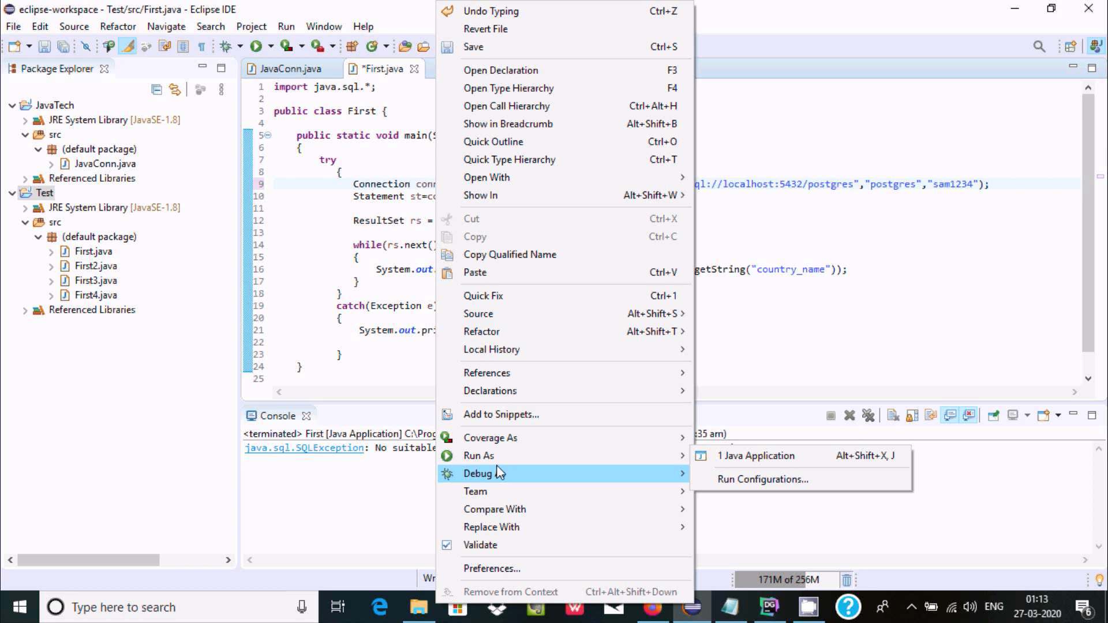
pyautogui.moveTo(478, 456)
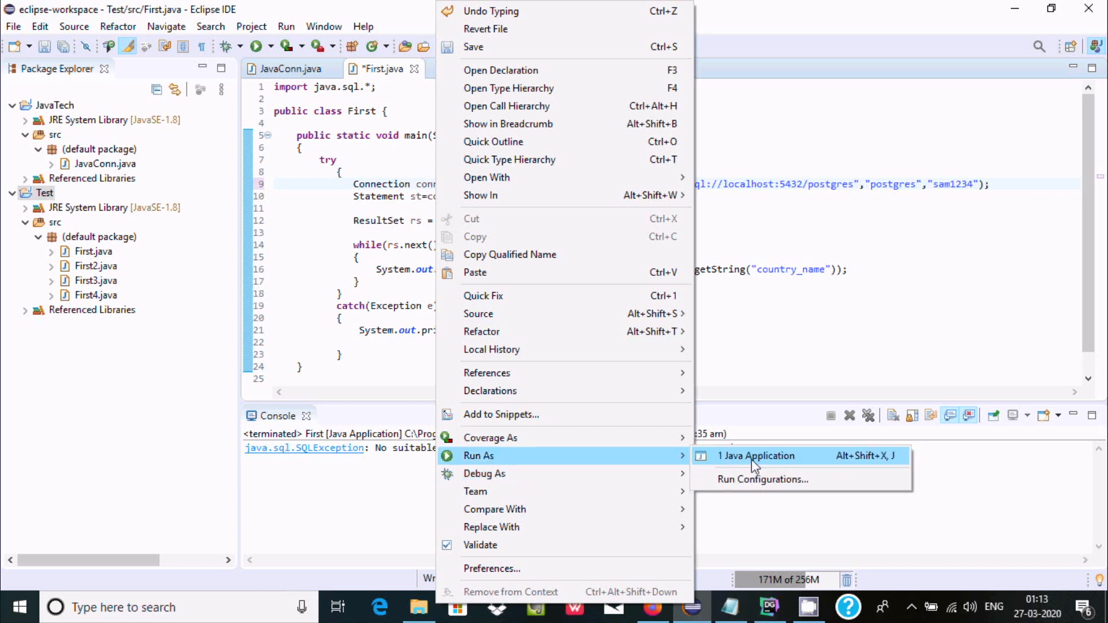
pyautogui.click(757, 456)
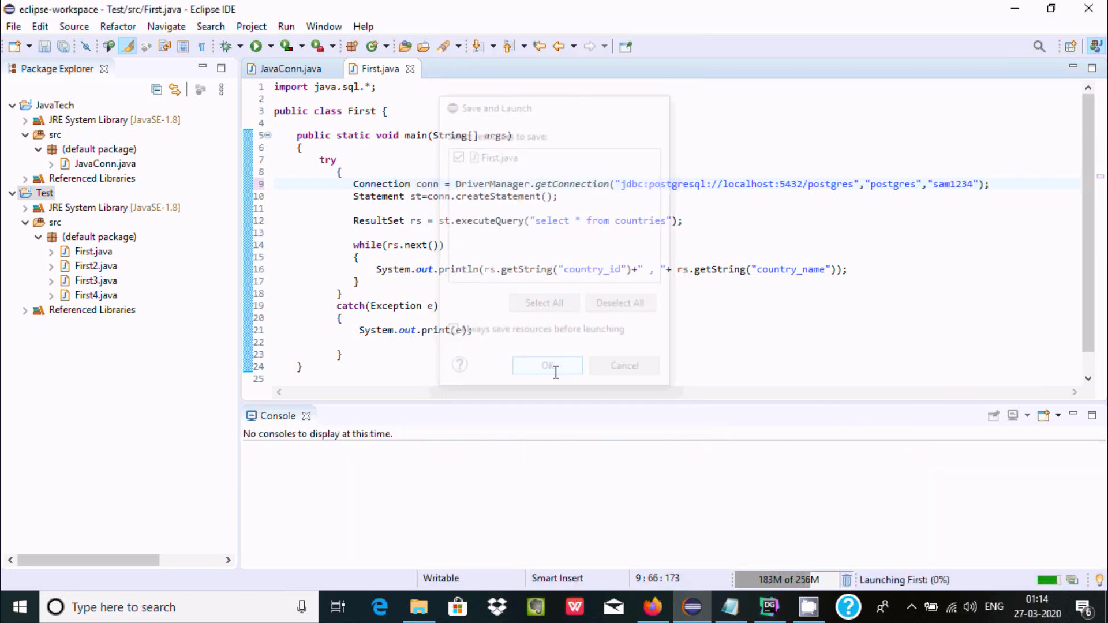
pyautogui.click(547, 365)
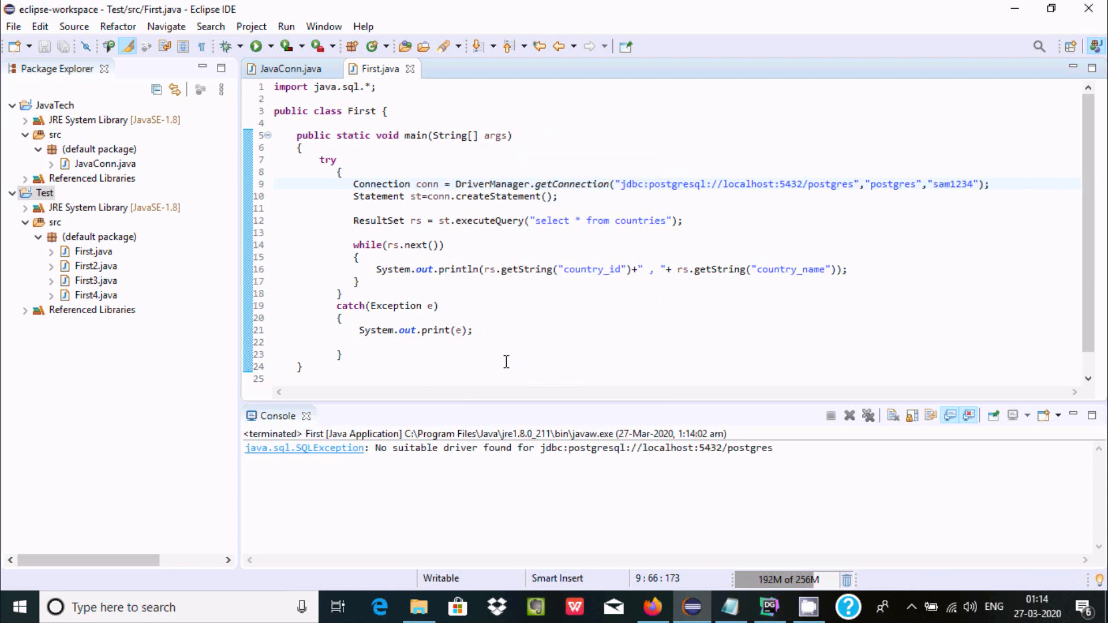
pyautogui.moveTo(534, 342)
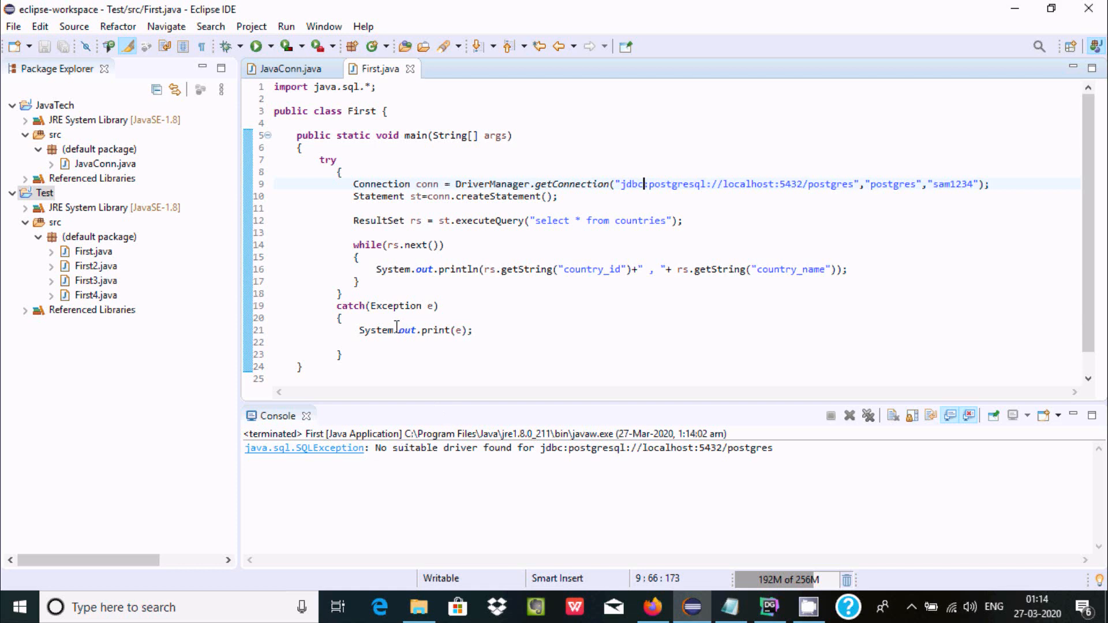
# - Open First2.java and run it to print SQL Server employee names
pyautogui.click(94, 266)
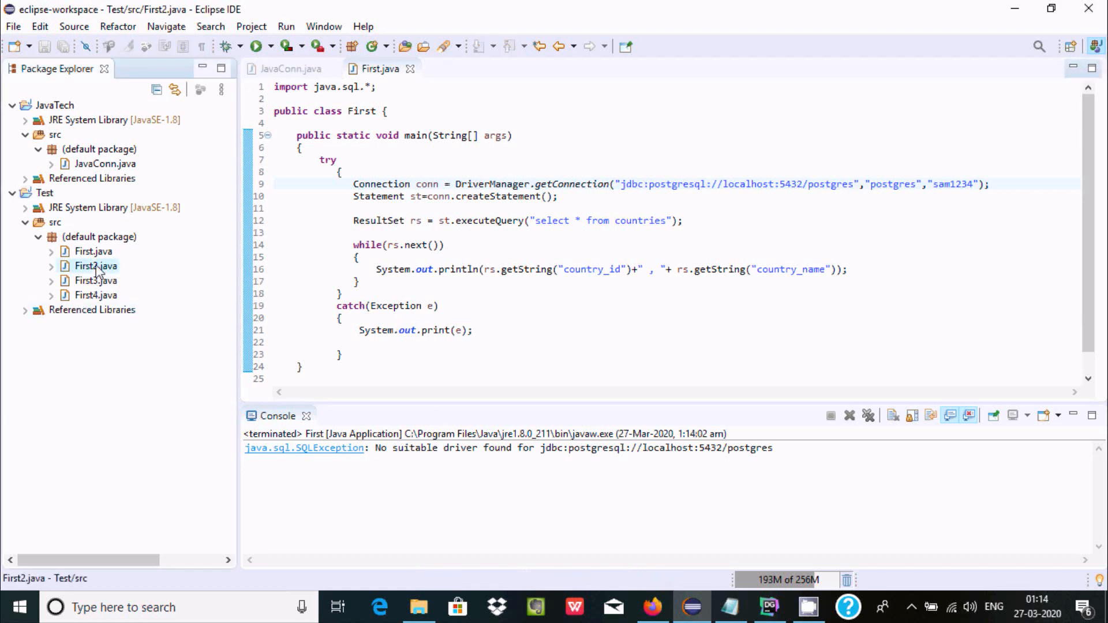
pyautogui.doubleClick(94, 265)
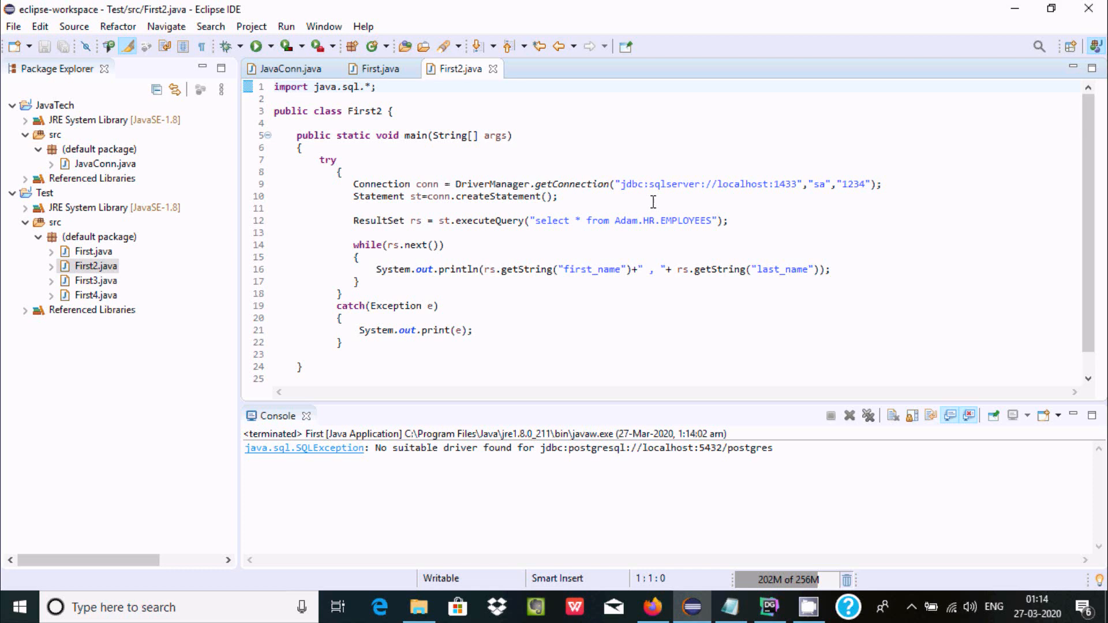
pyautogui.rightClick(650, 202)
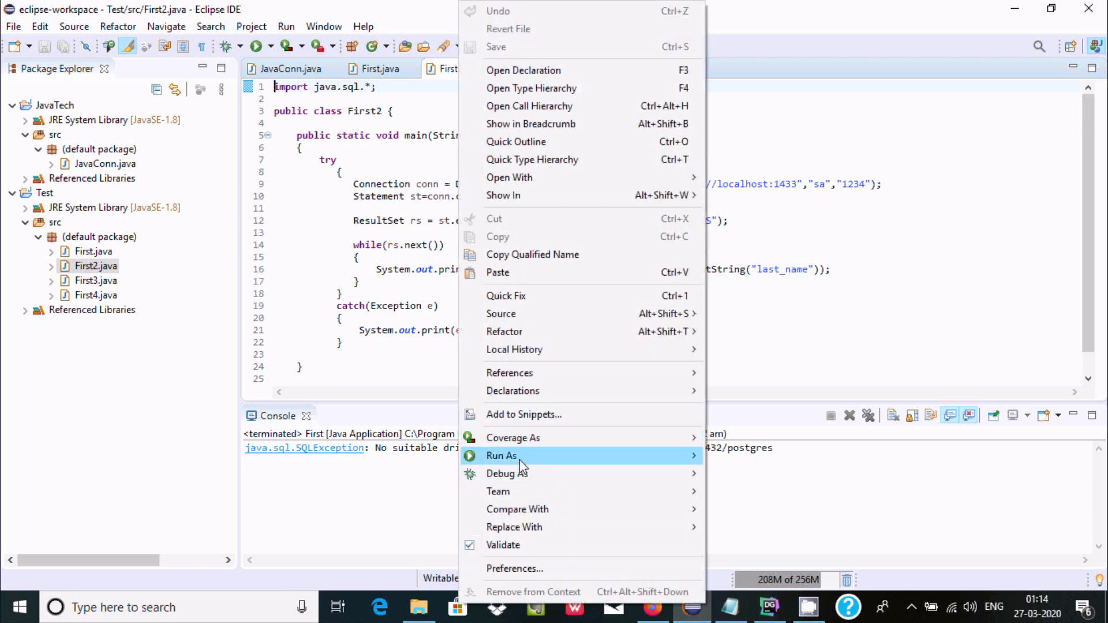
pyautogui.click(502, 456)
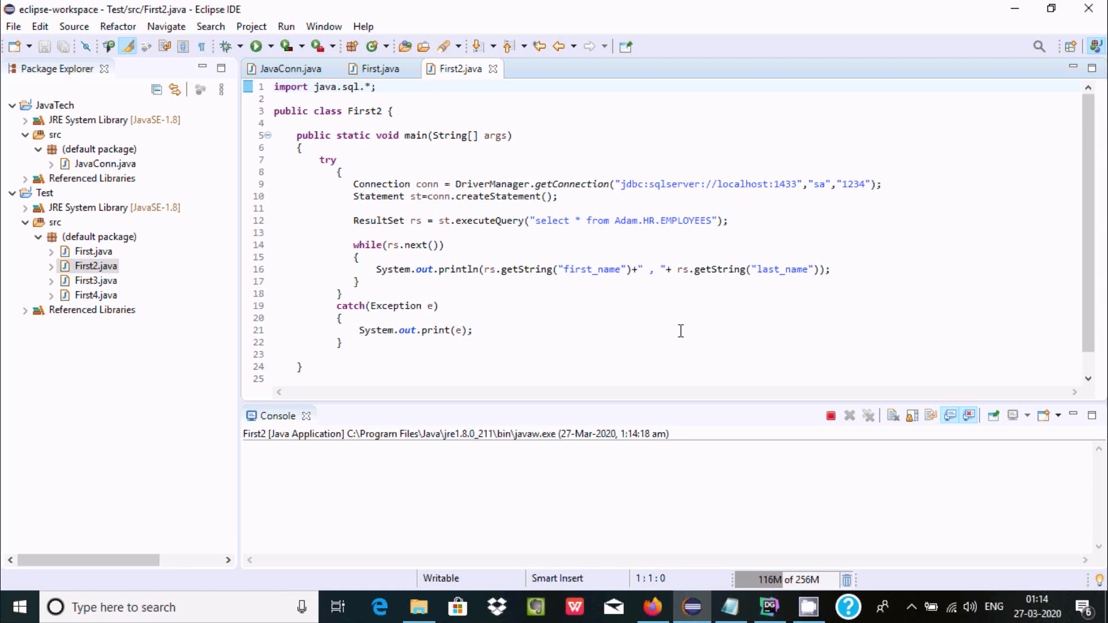
pyautogui.click(259, 46)
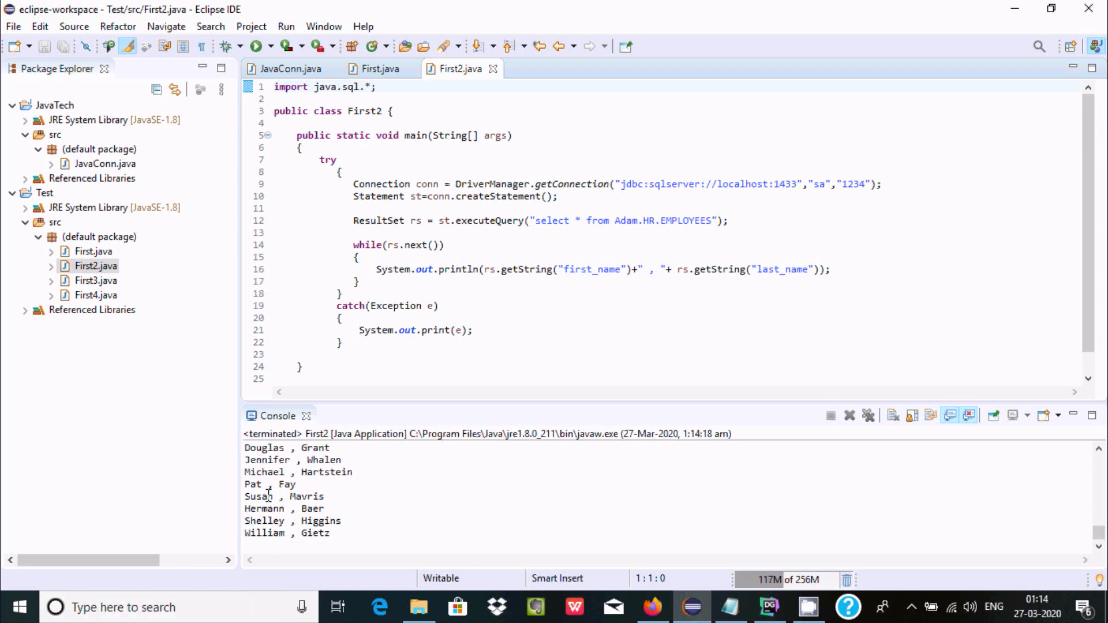
pyautogui.rightClick(92, 265)
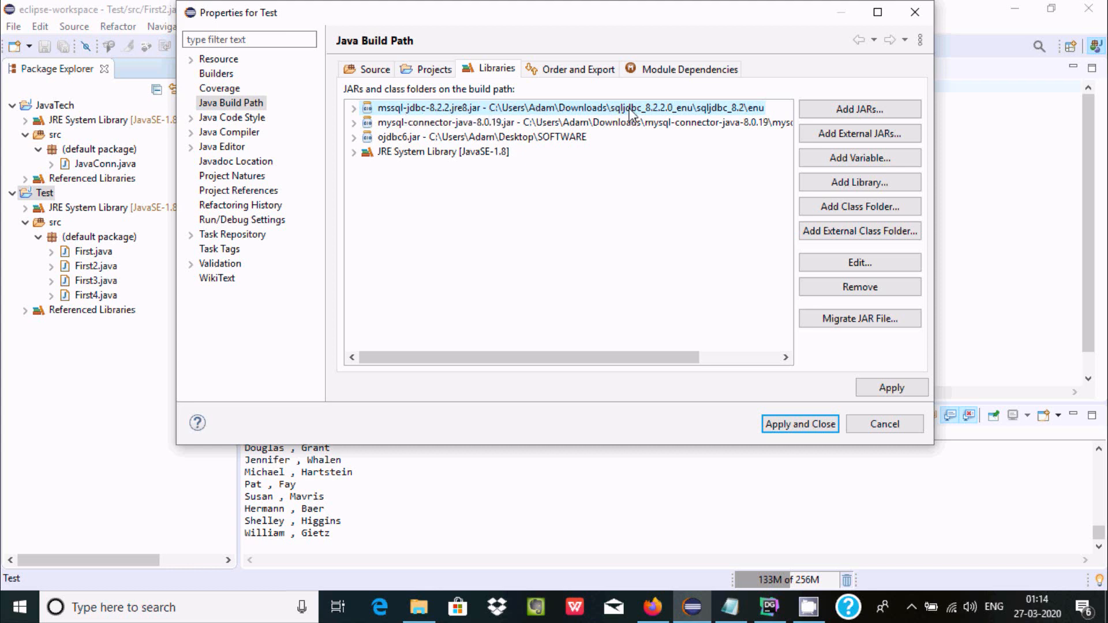
pyautogui.moveTo(400, 120)
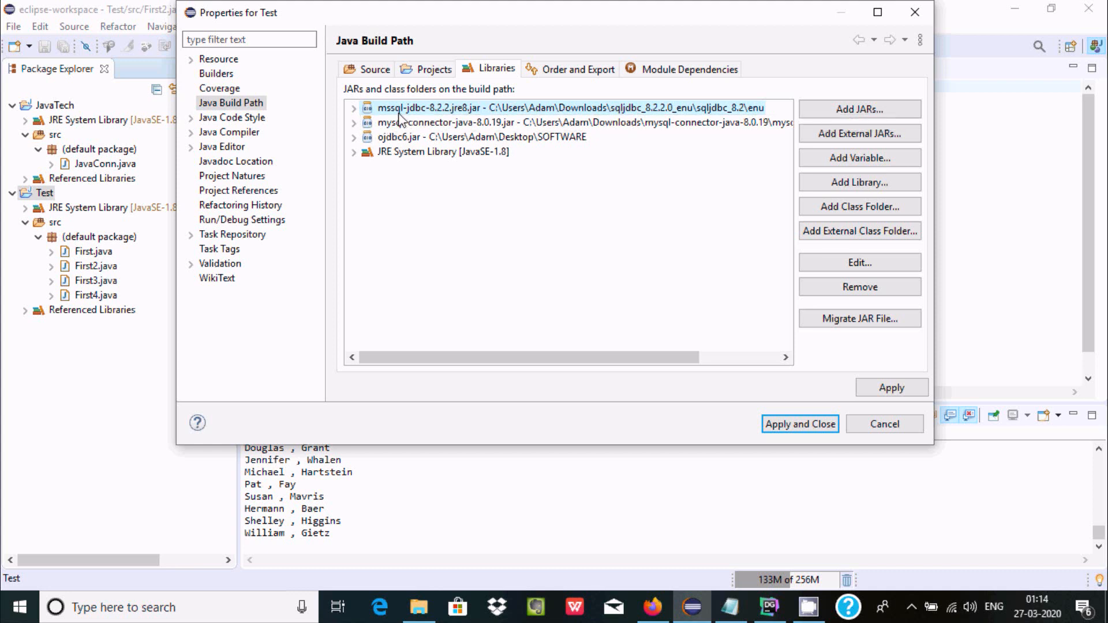
pyautogui.moveTo(475, 34)
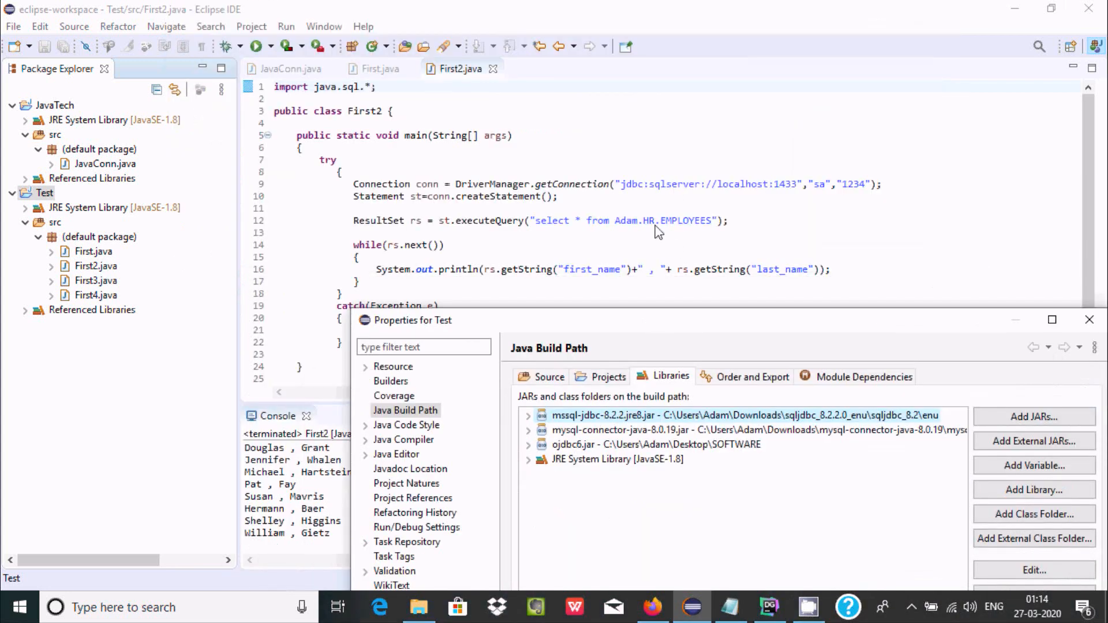
pyautogui.moveTo(698, 328)
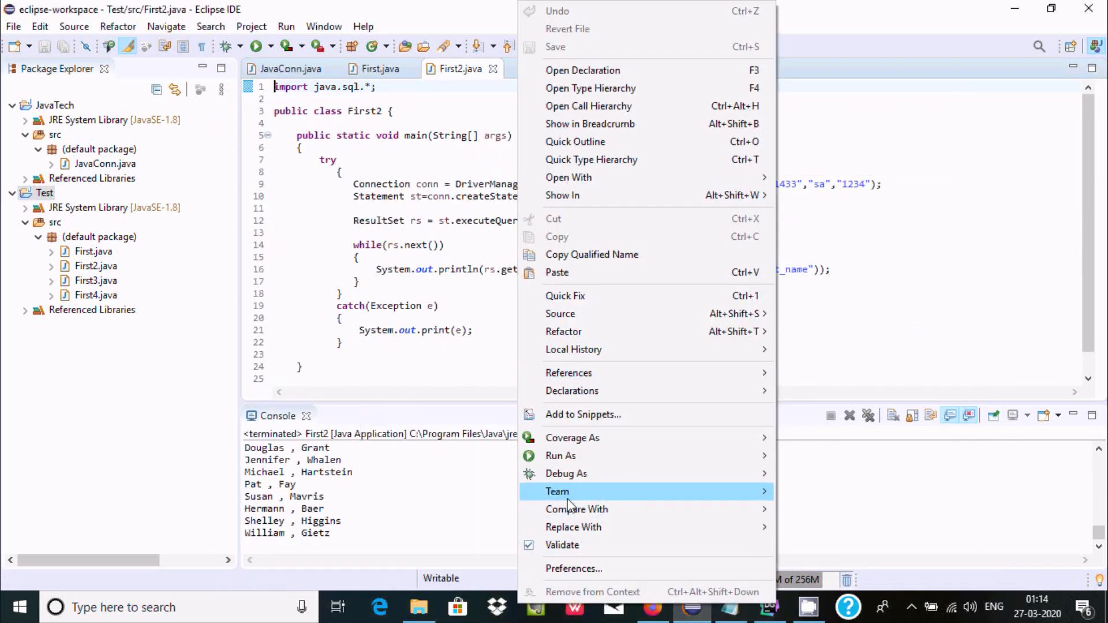
pyautogui.moveTo(561, 456)
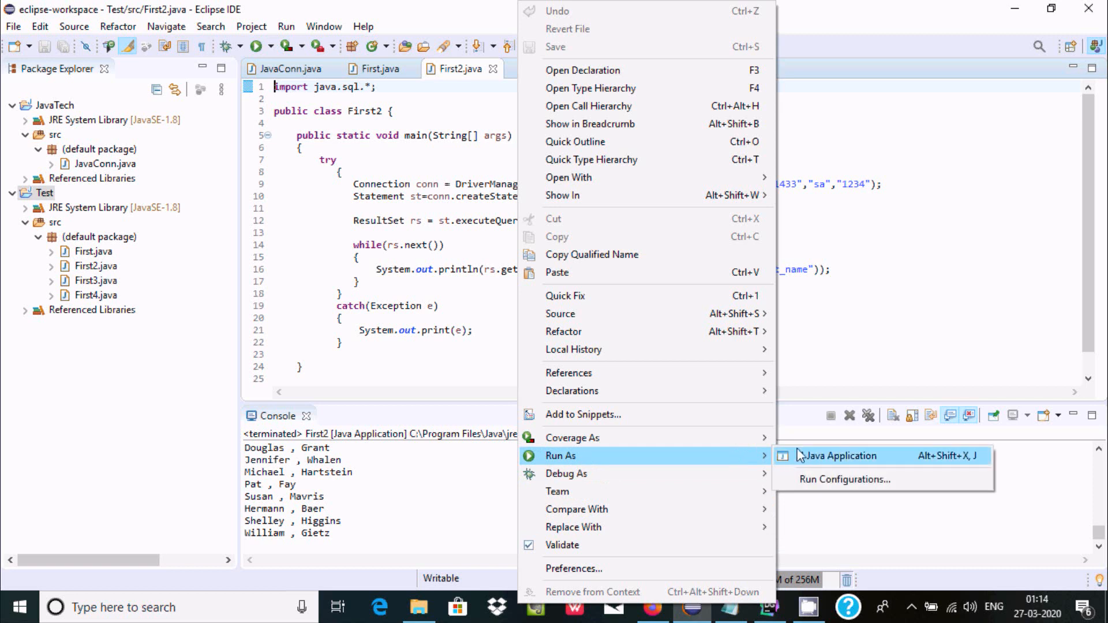
# - Run First2.java as a Java application, producing a no-suitable-driver SQLException for SQL Server
pyautogui.click(840, 456)
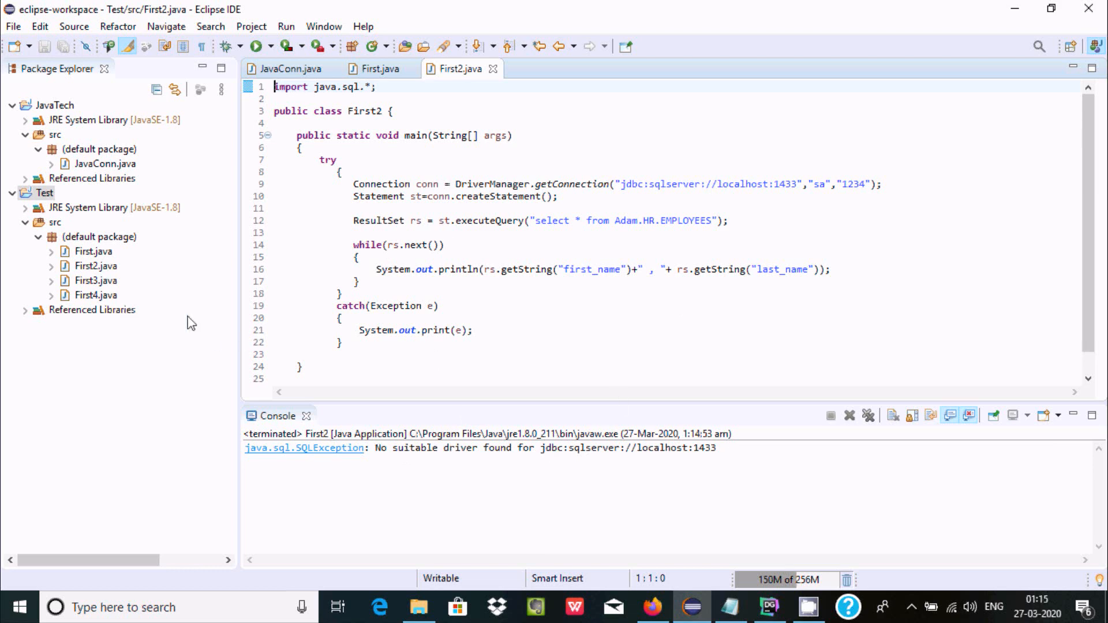
# - Open First3.java and First4.java, with its Oracle thin connection to orcl as HR, in the editor
pyautogui.doubleClick(96, 280)
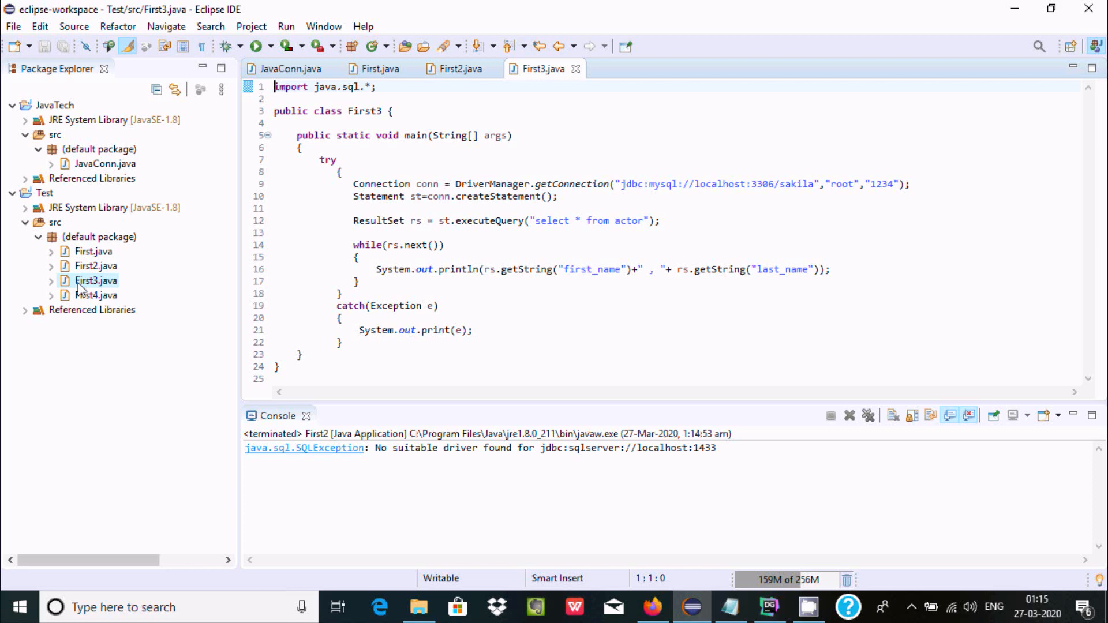
pyautogui.doubleClick(96, 295)
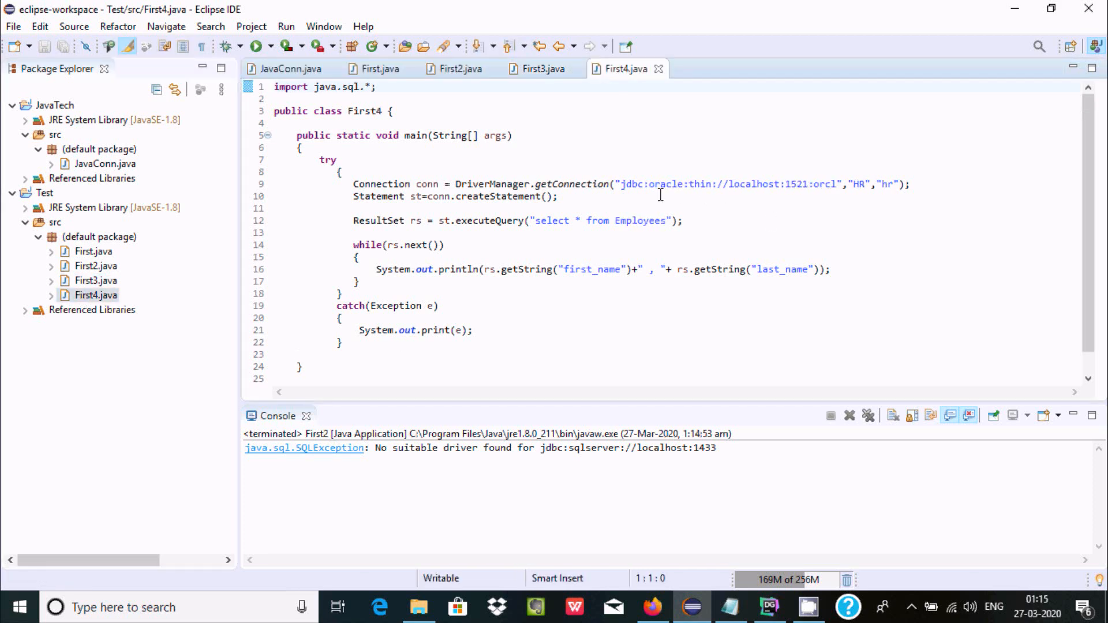
pyautogui.moveTo(613, 173)
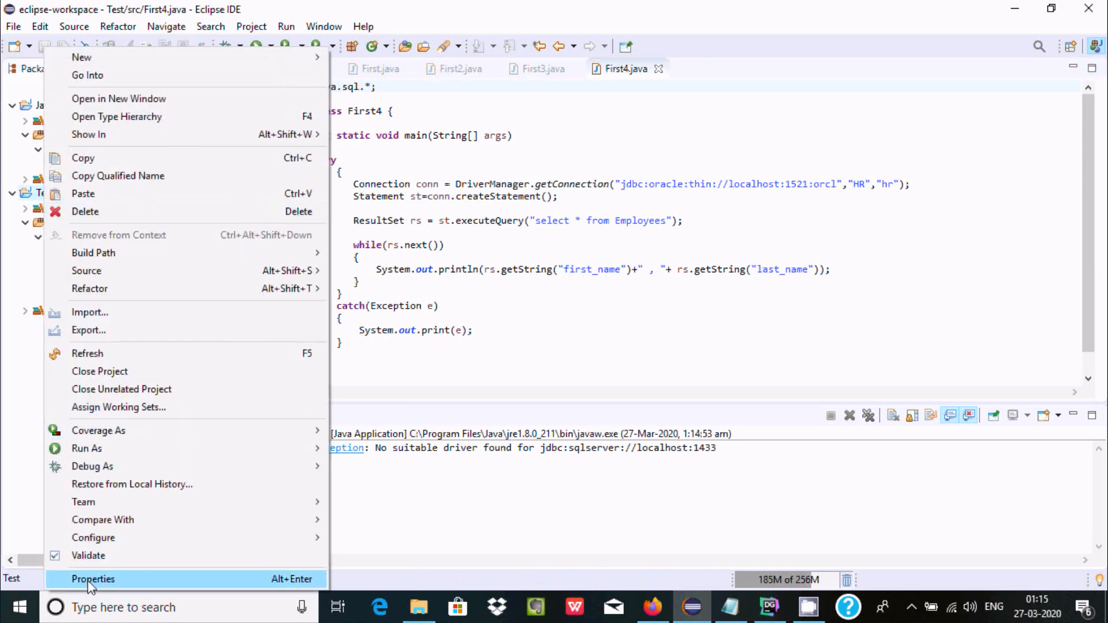
# - Run First4.java to print HR employee names, then reopen Test's build path listing ojdbc6 and MySQL jars
pyautogui.click(93, 579)
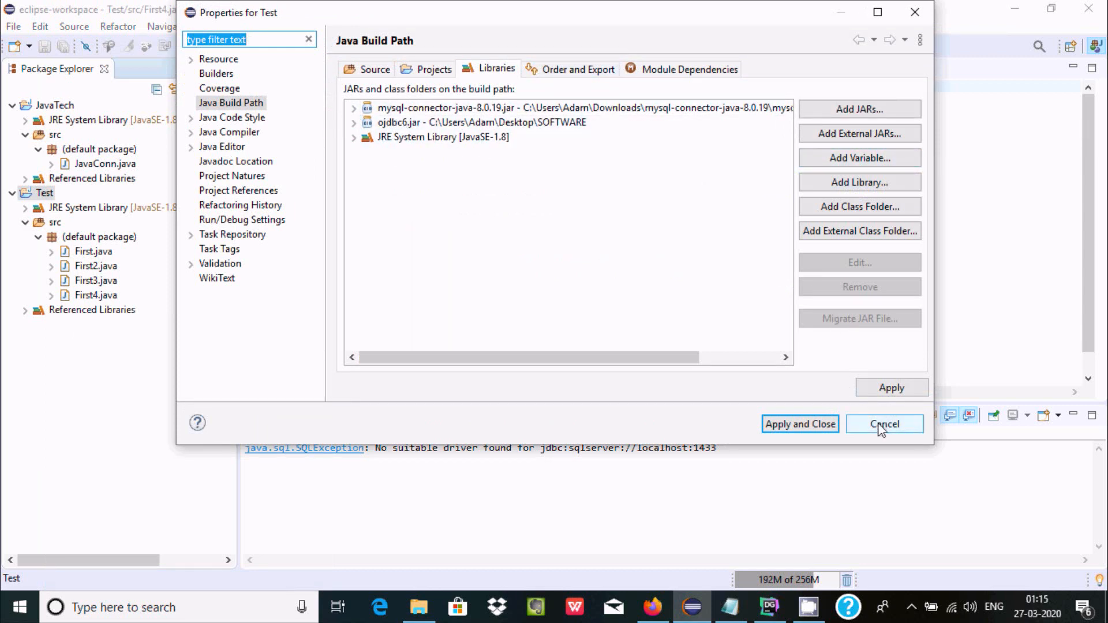
pyautogui.click(884, 425)
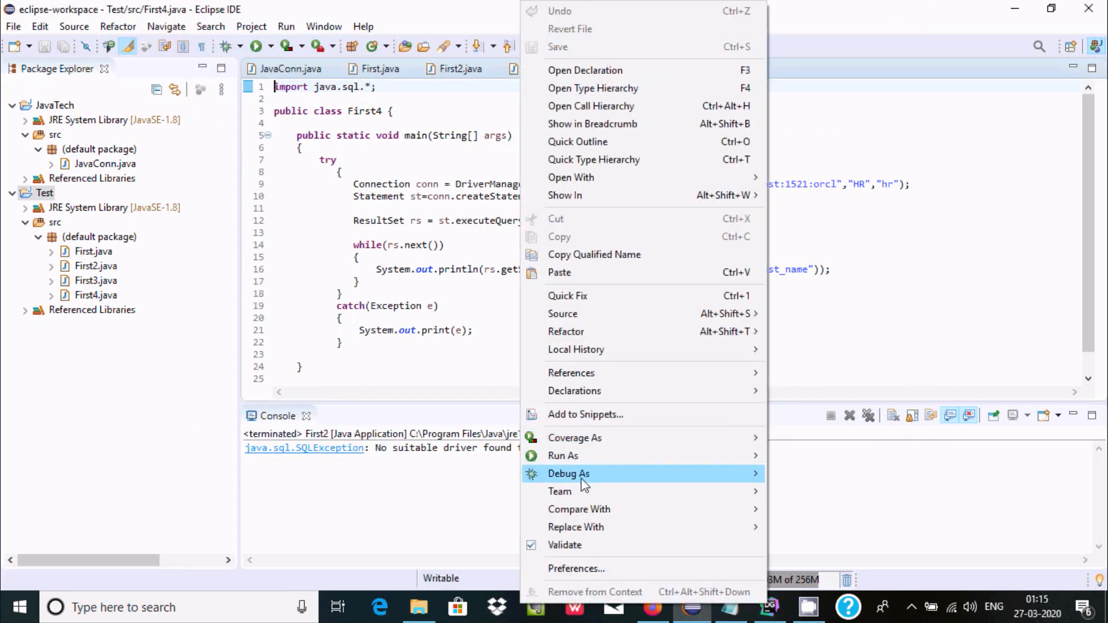
pyautogui.moveTo(563, 456)
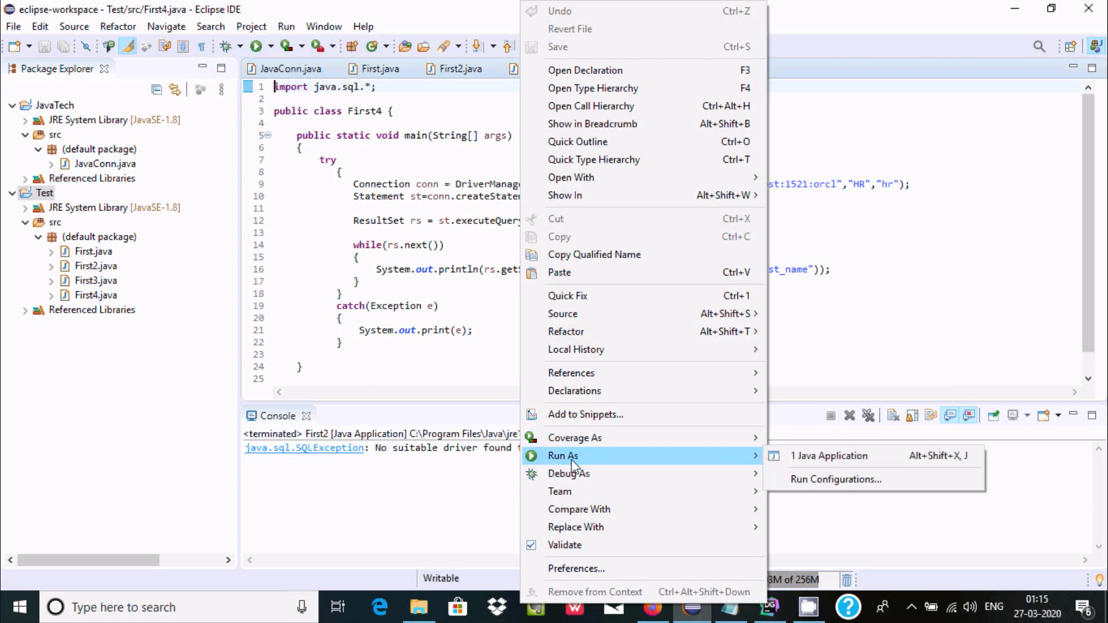
pyautogui.click(829, 456)
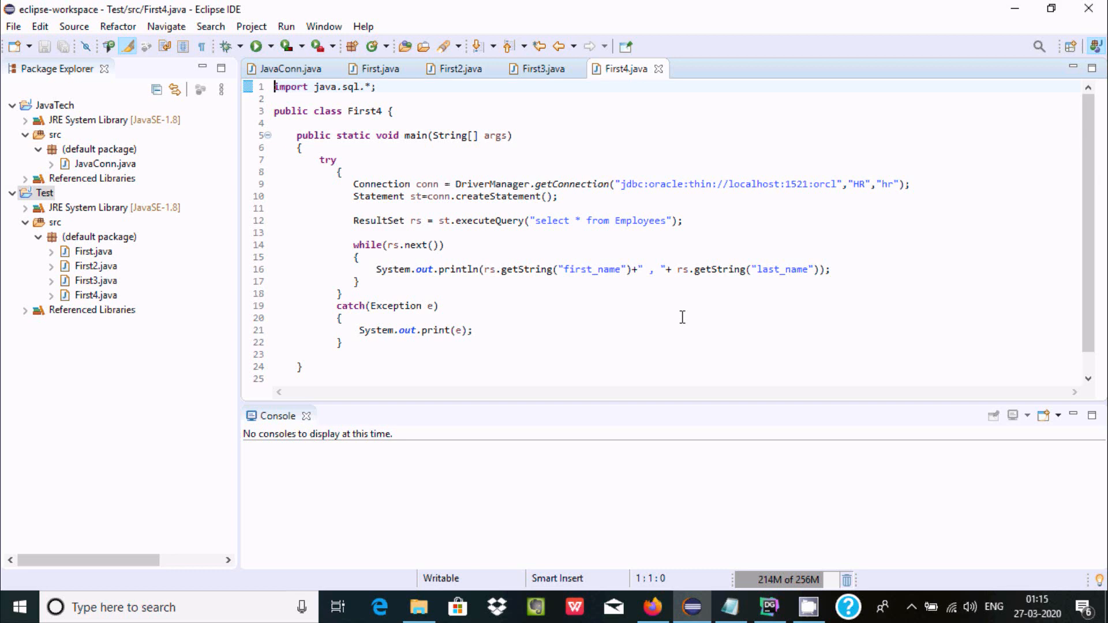
pyautogui.click(254, 46)
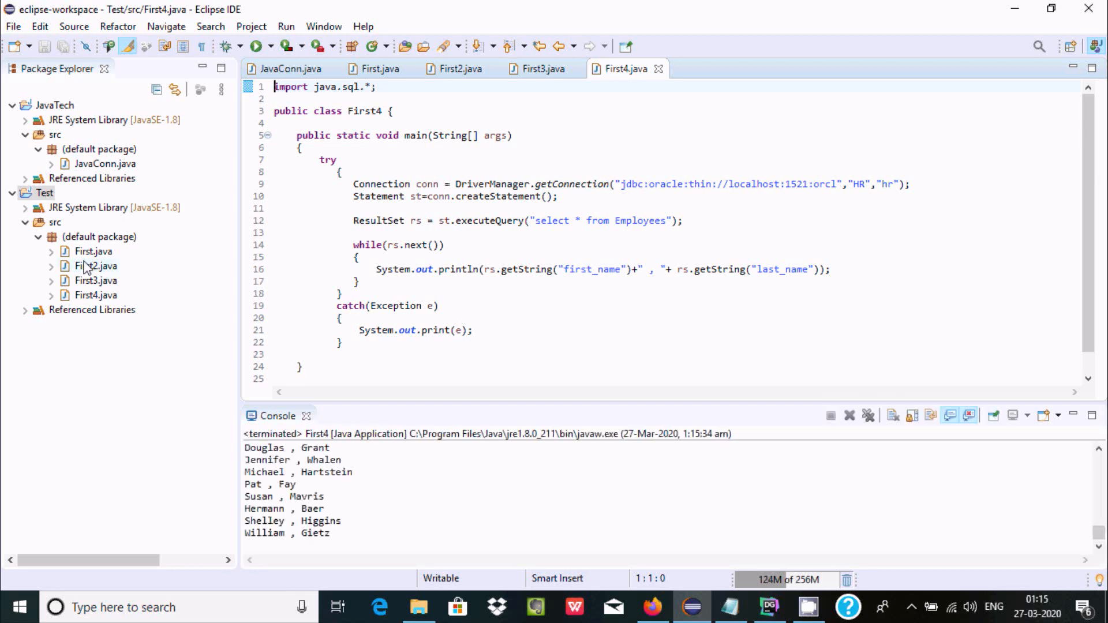
pyautogui.click(45, 193)
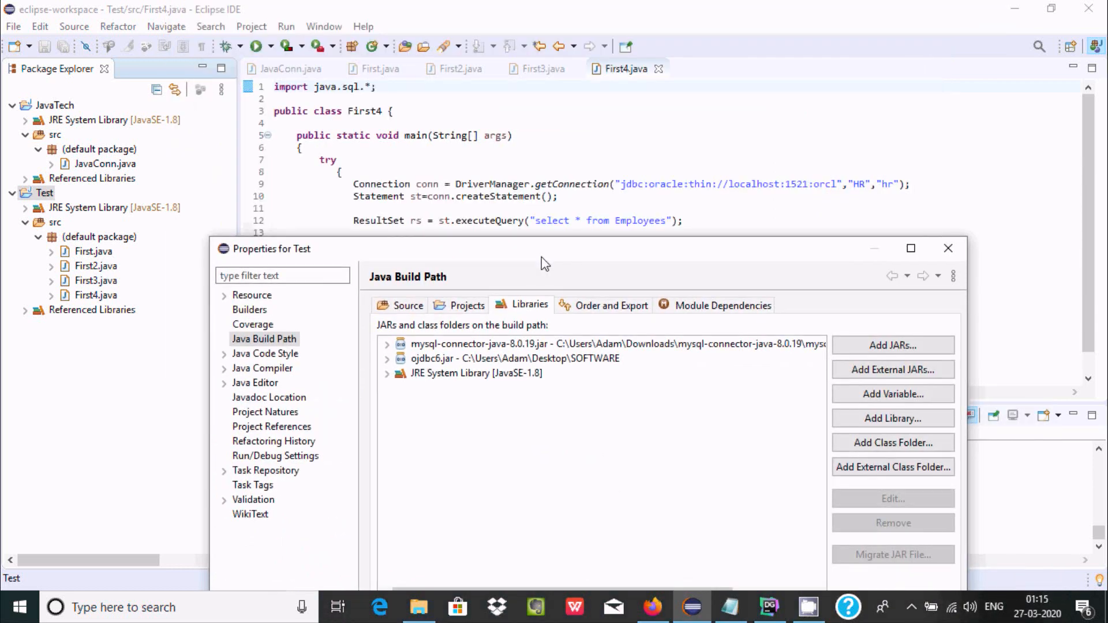
pyautogui.moveTo(651, 197)
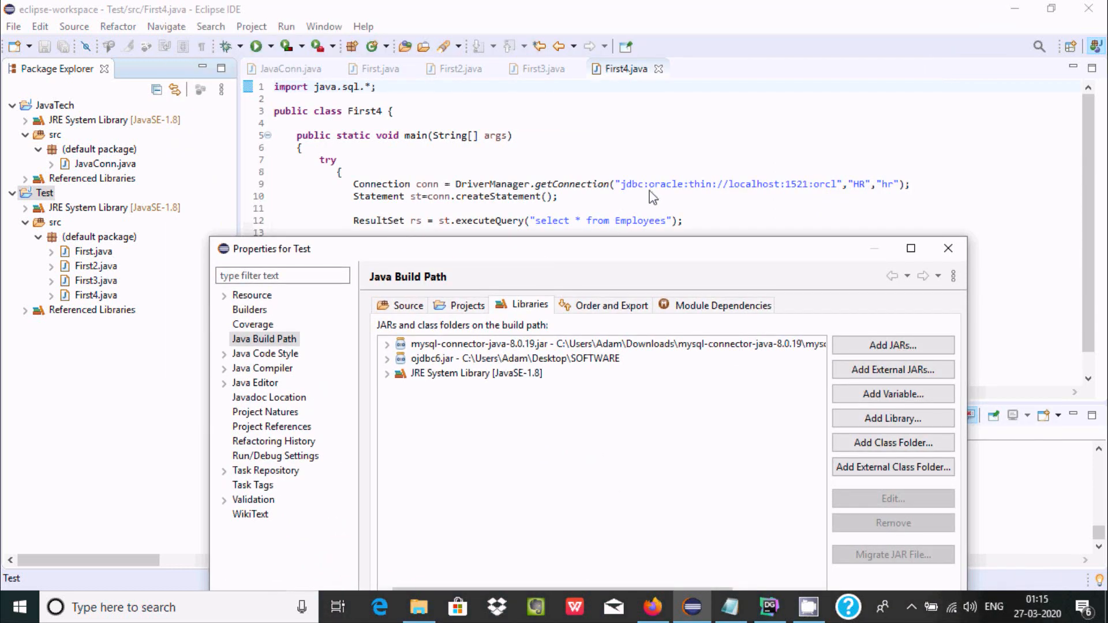
pyautogui.moveTo(485, 251)
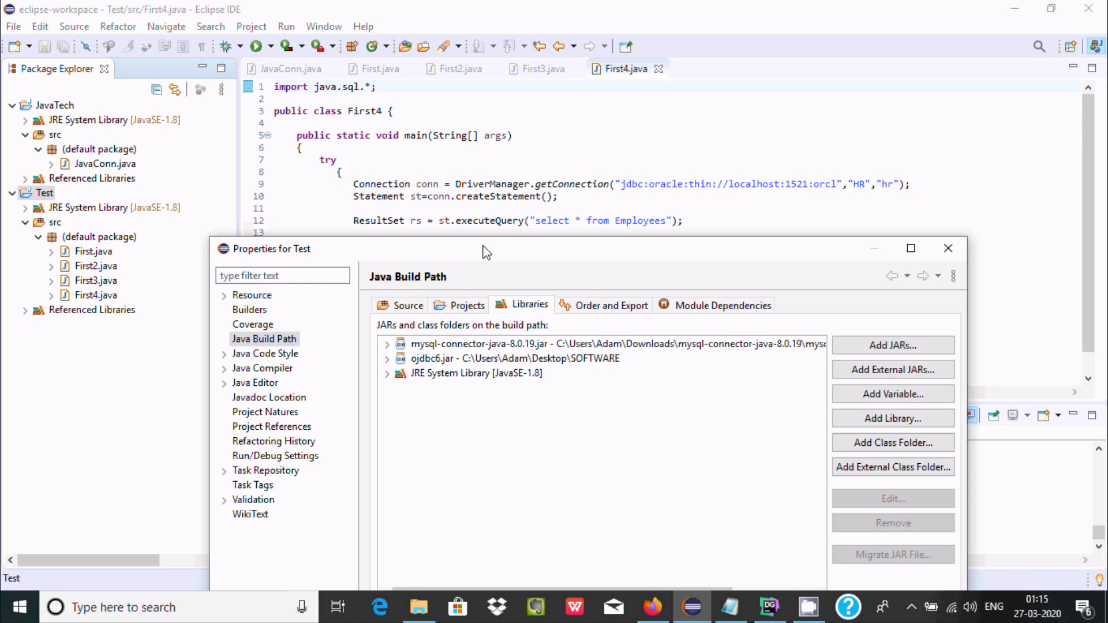
pyautogui.moveTo(489, 258)
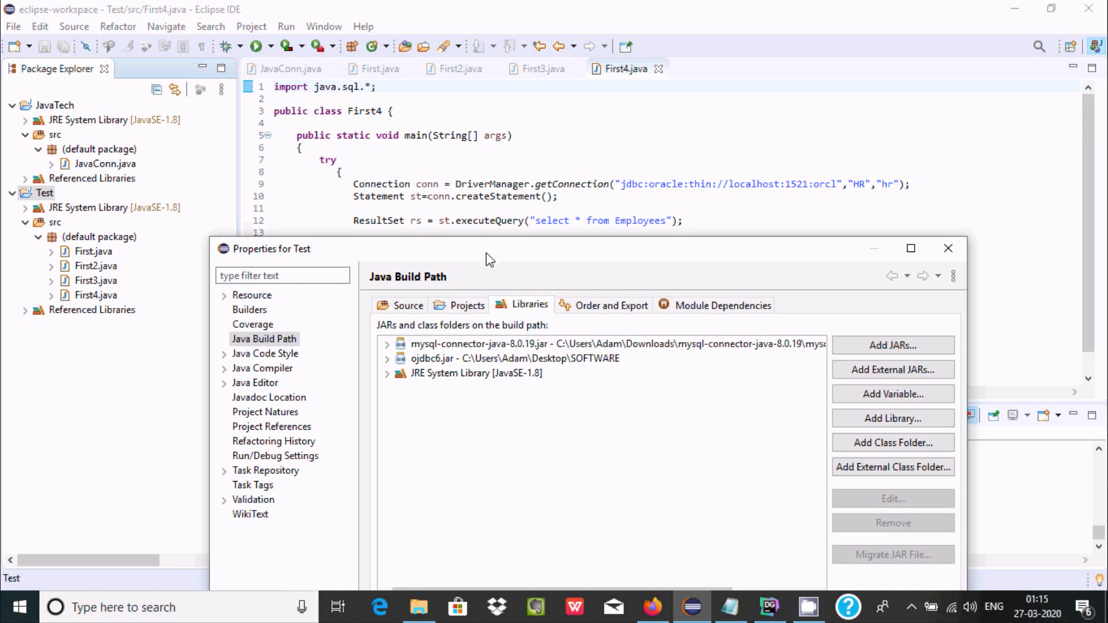
pyautogui.moveTo(434, 256)
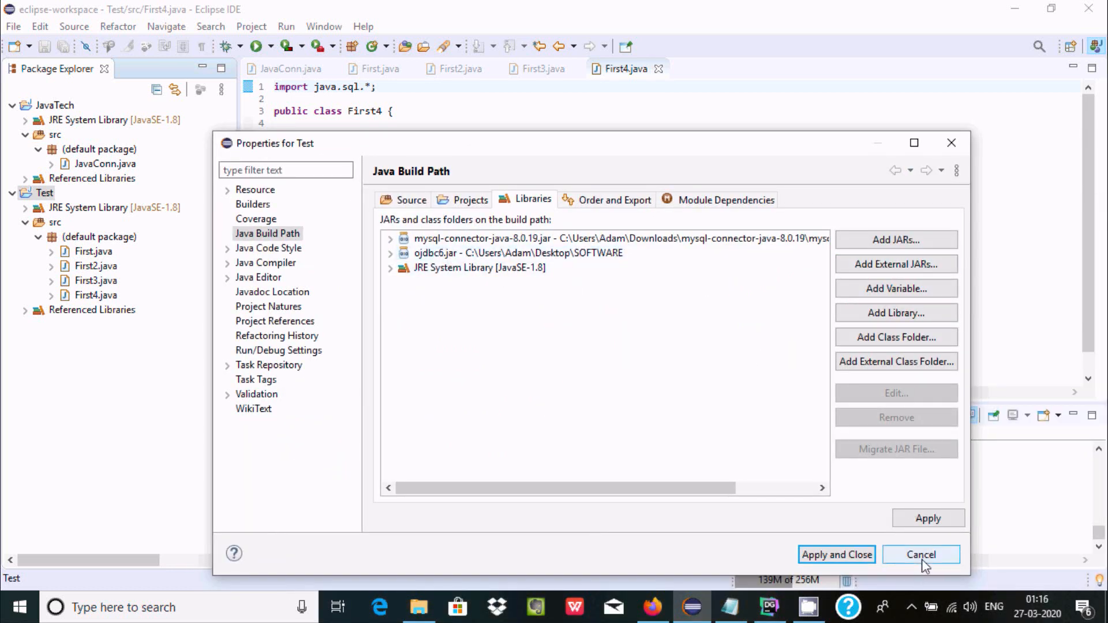
pyautogui.click(921, 554)
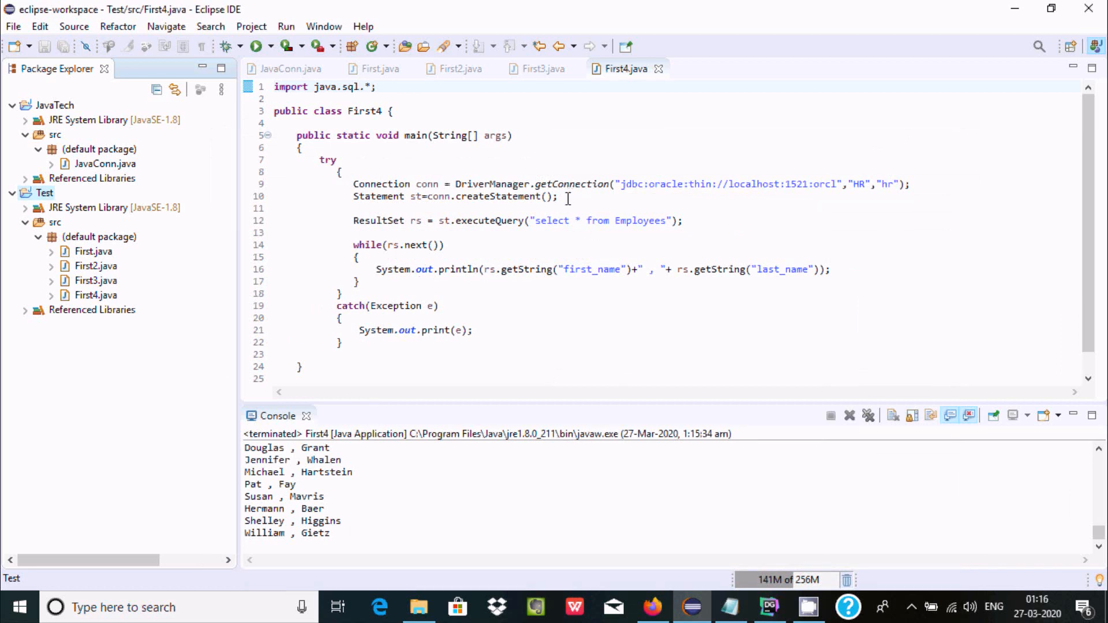
pyautogui.moveTo(517, 283)
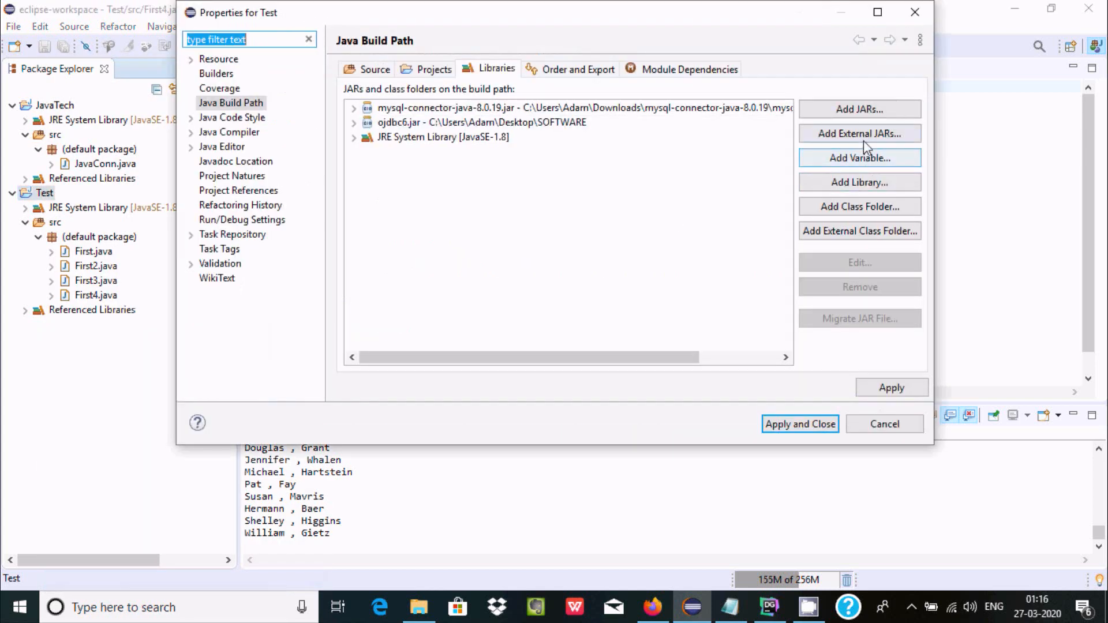
# - Add postgresql-42.2.6.jre7 from Desktop > SOFTWARE as an external JAR and apply the build path
pyautogui.click(859, 133)
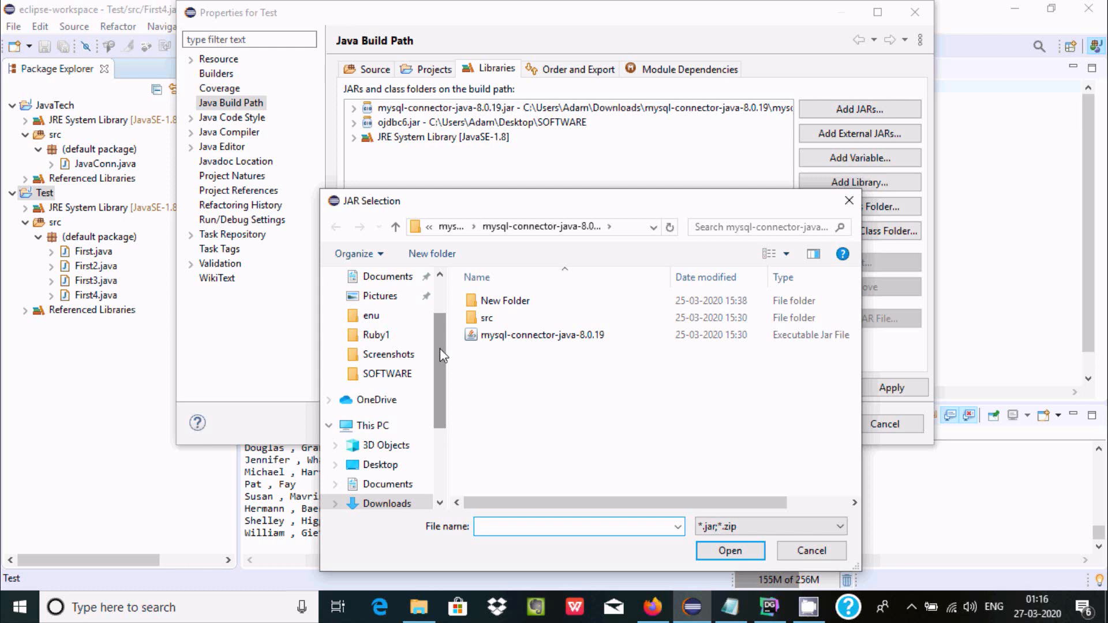
pyautogui.click(379, 308)
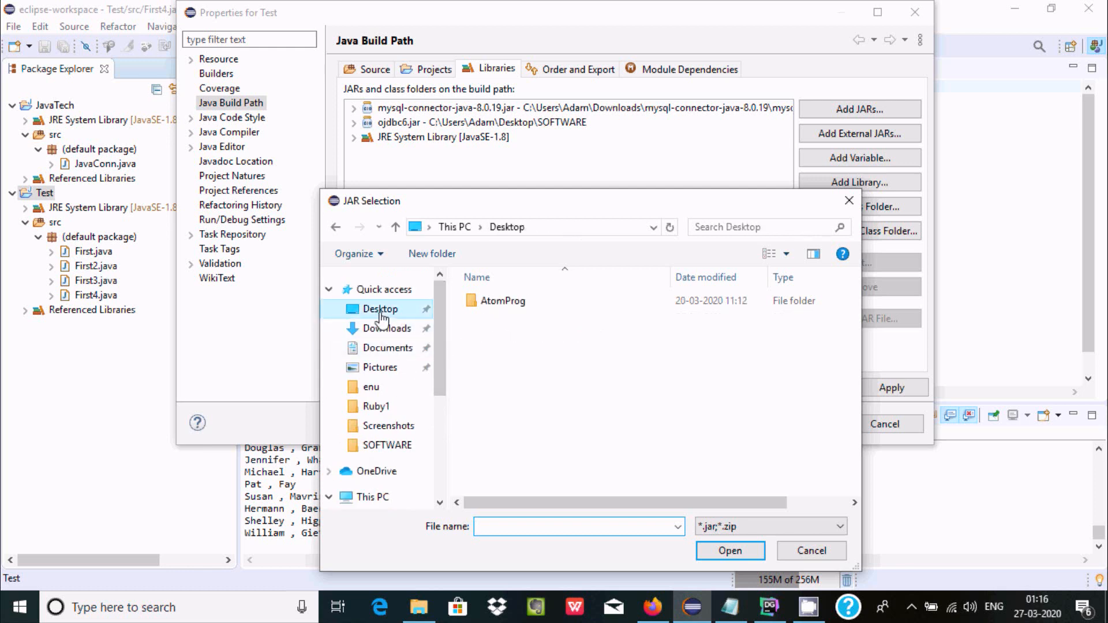
pyautogui.click(505, 351)
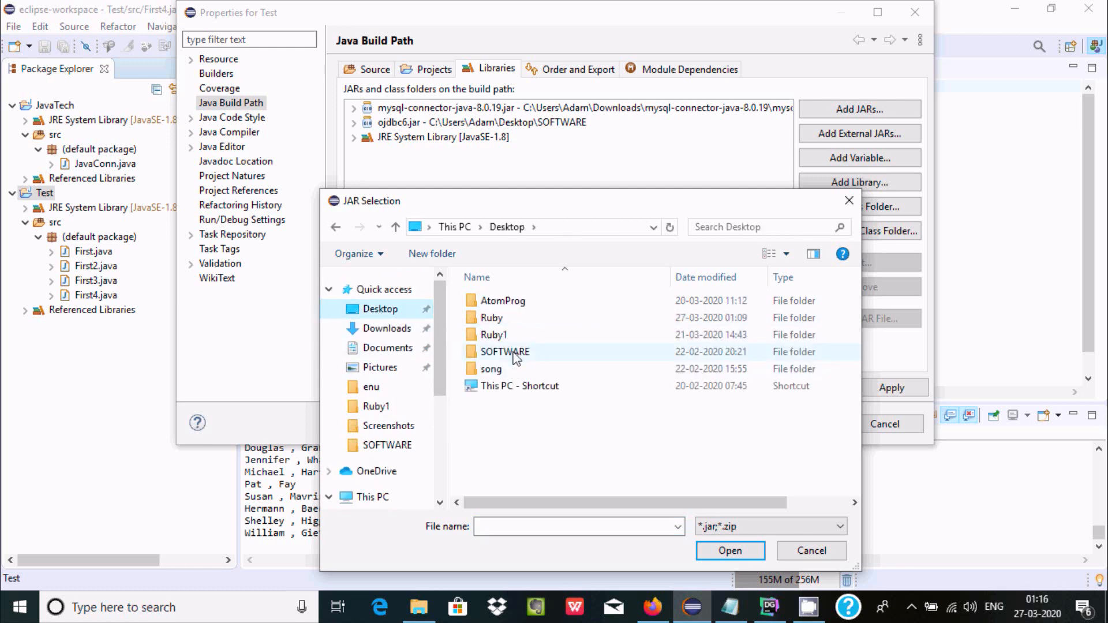
pyautogui.doubleClick(505, 352)
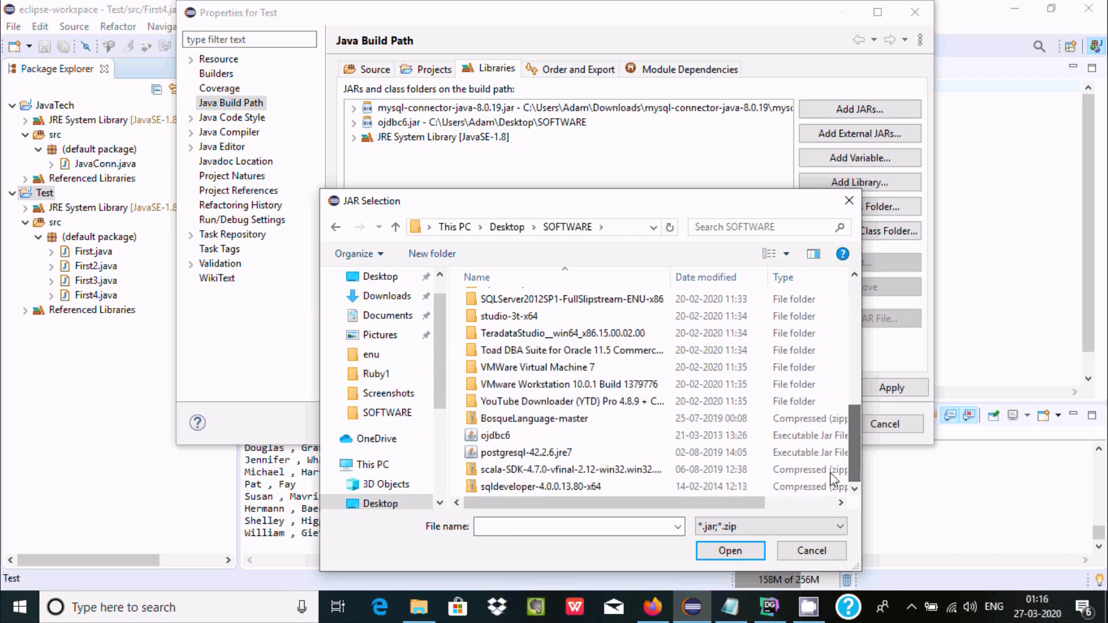
pyautogui.click(527, 453)
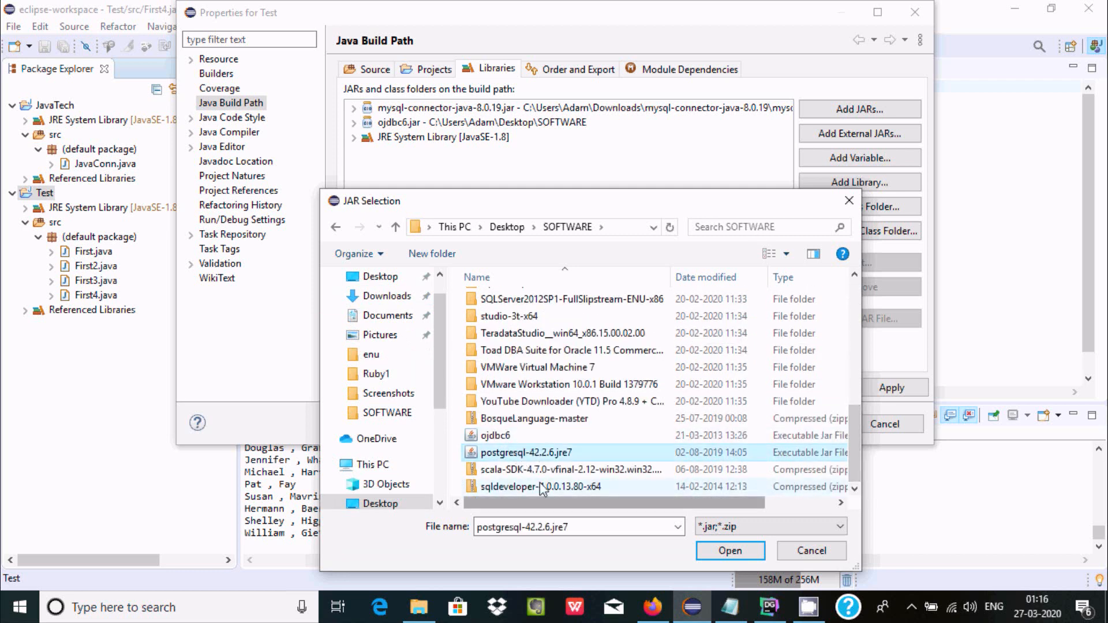
pyautogui.click(730, 550)
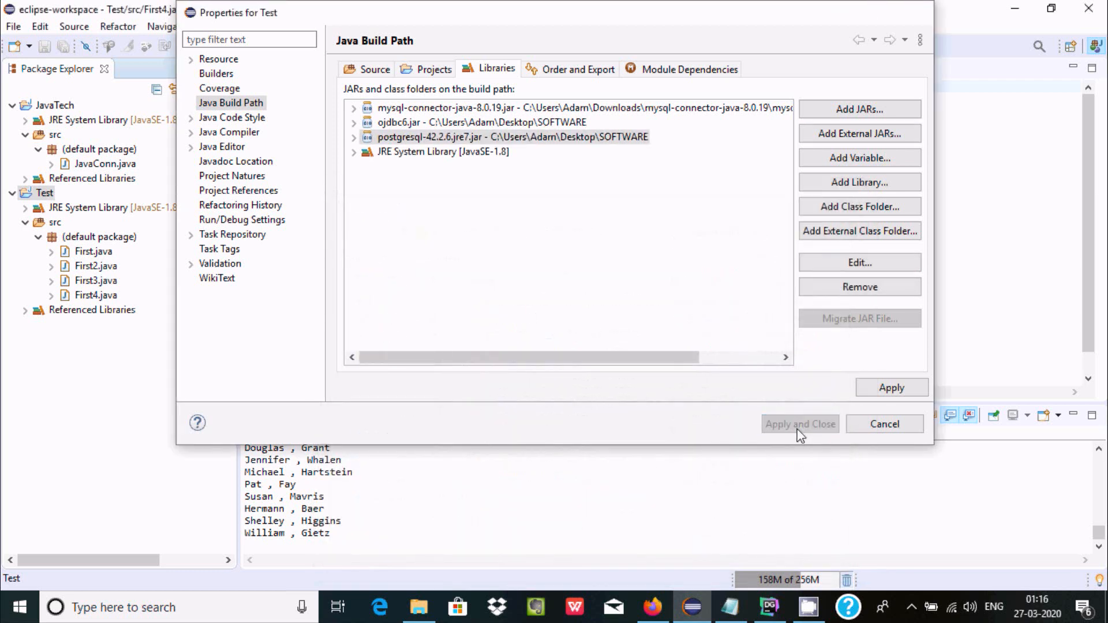
pyautogui.click(884, 424)
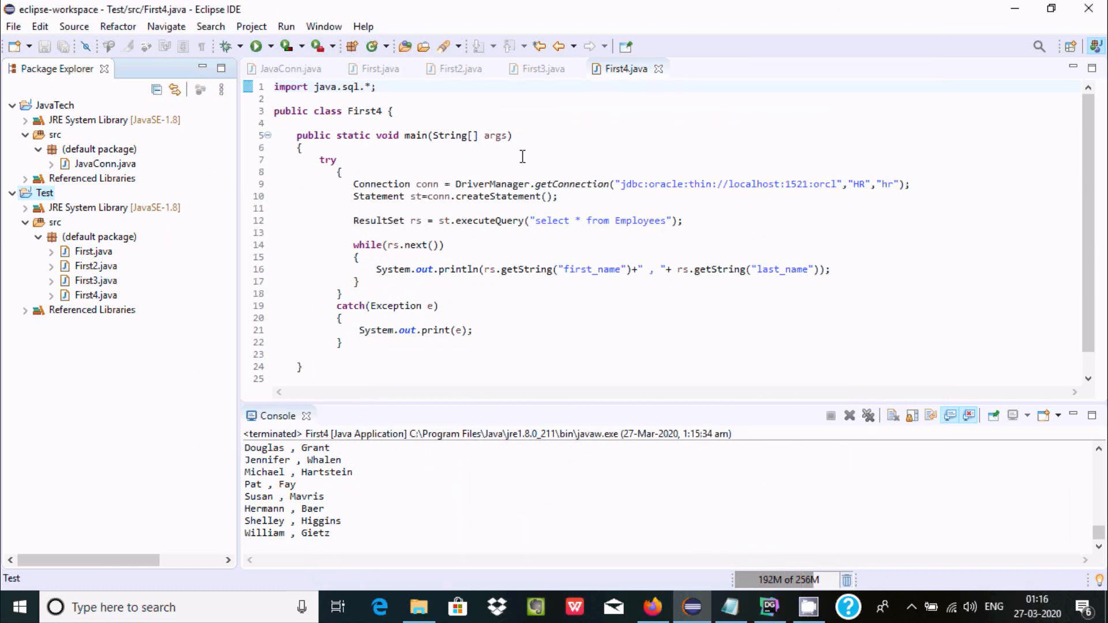
# - Run First.java so the console prints country IDs and names like Argentina and Australia
pyautogui.click(96, 265)
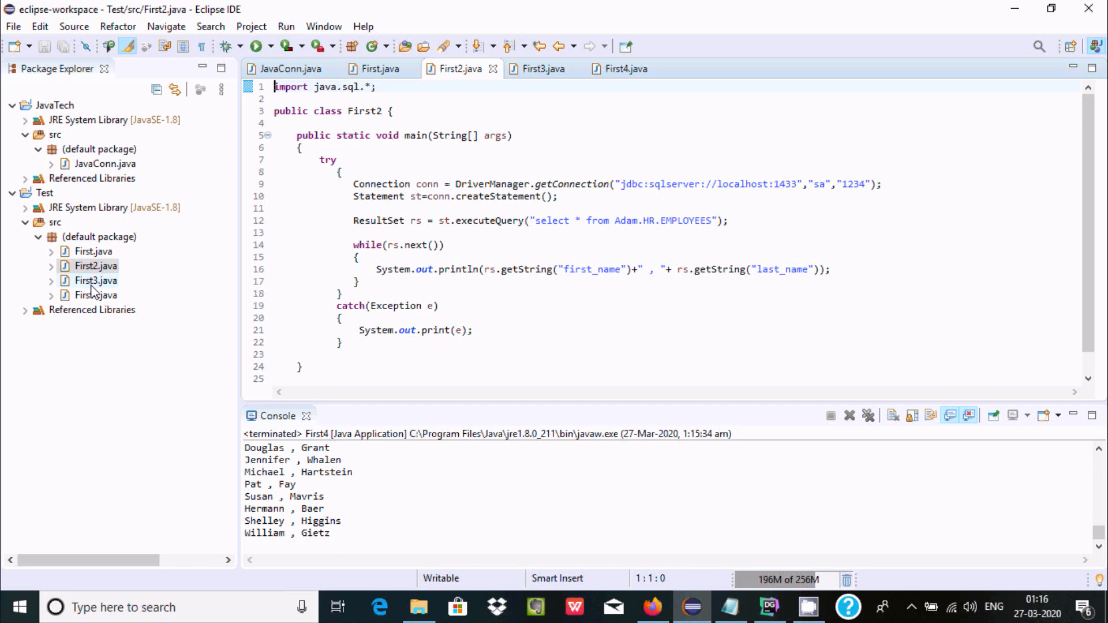
pyautogui.click(379, 69)
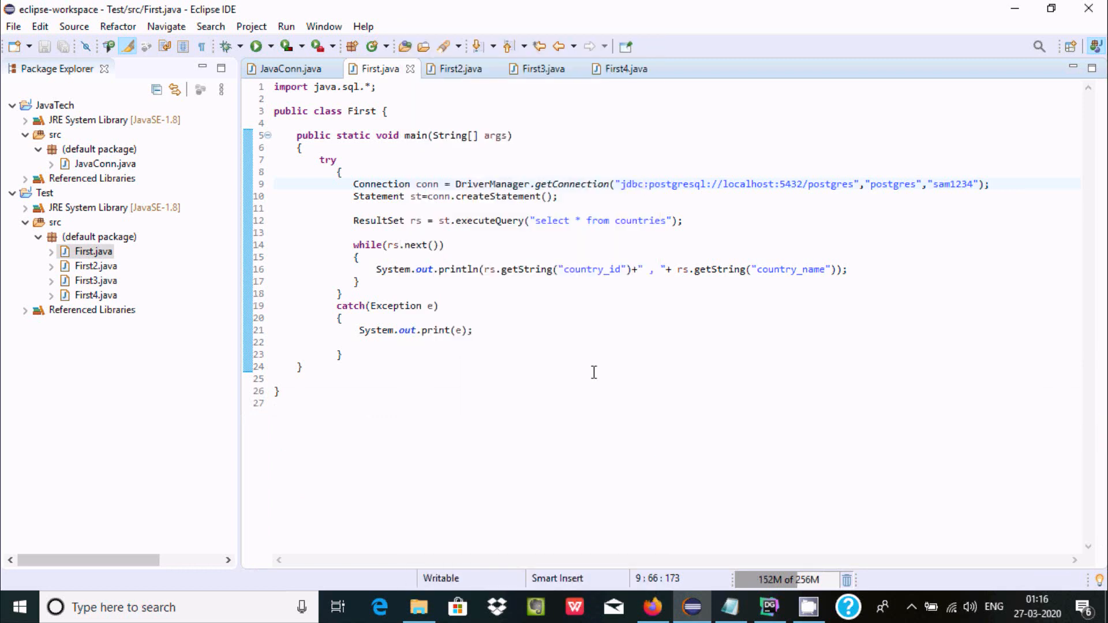
pyautogui.click(259, 45)
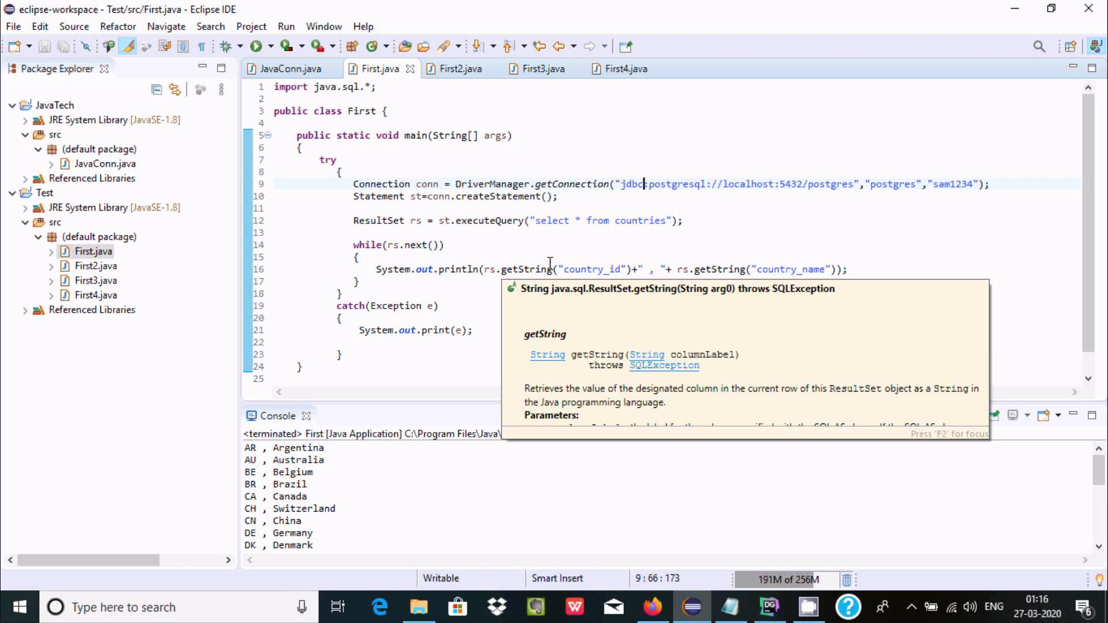
pyautogui.click(558, 122)
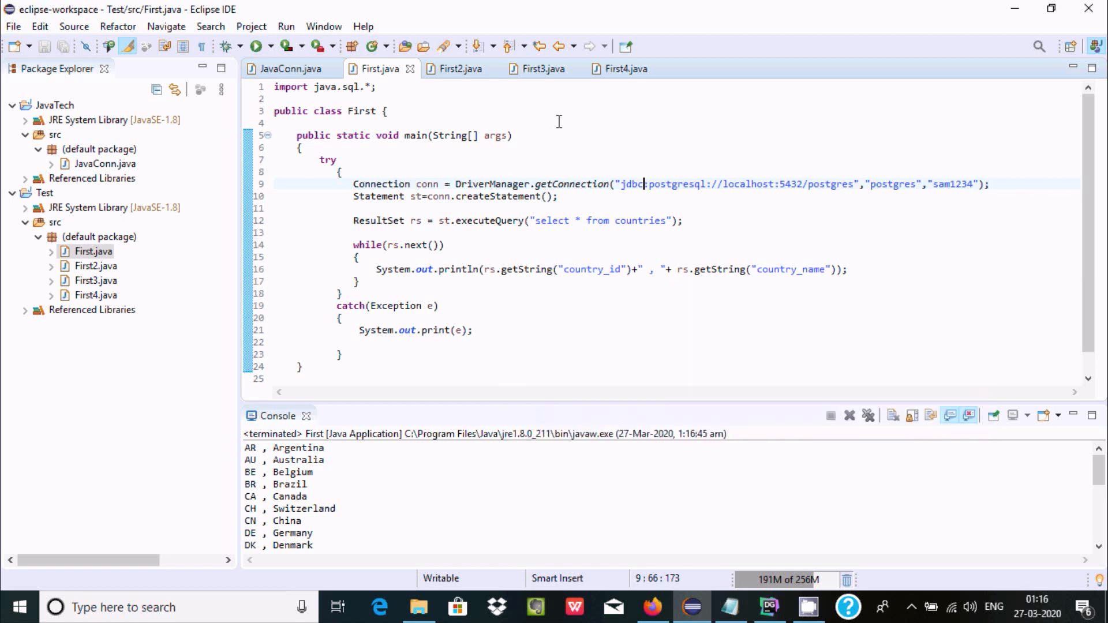